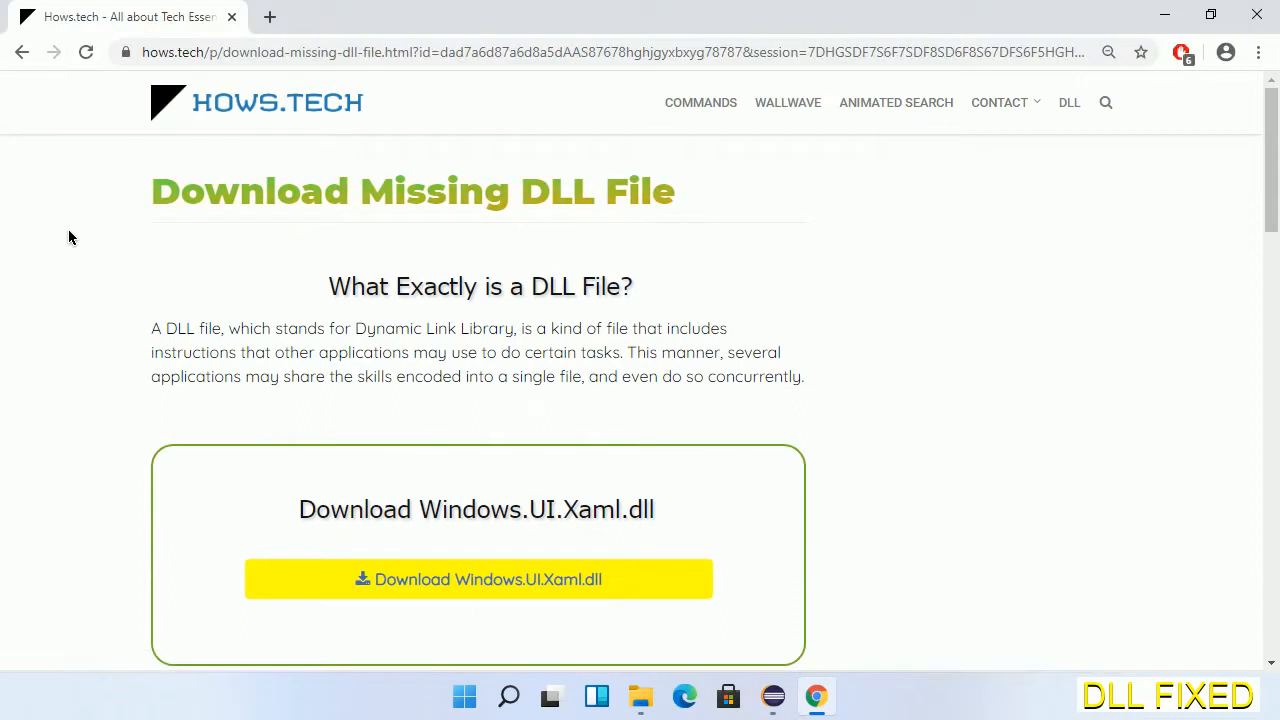
pyautogui.moveTo(84, 250)
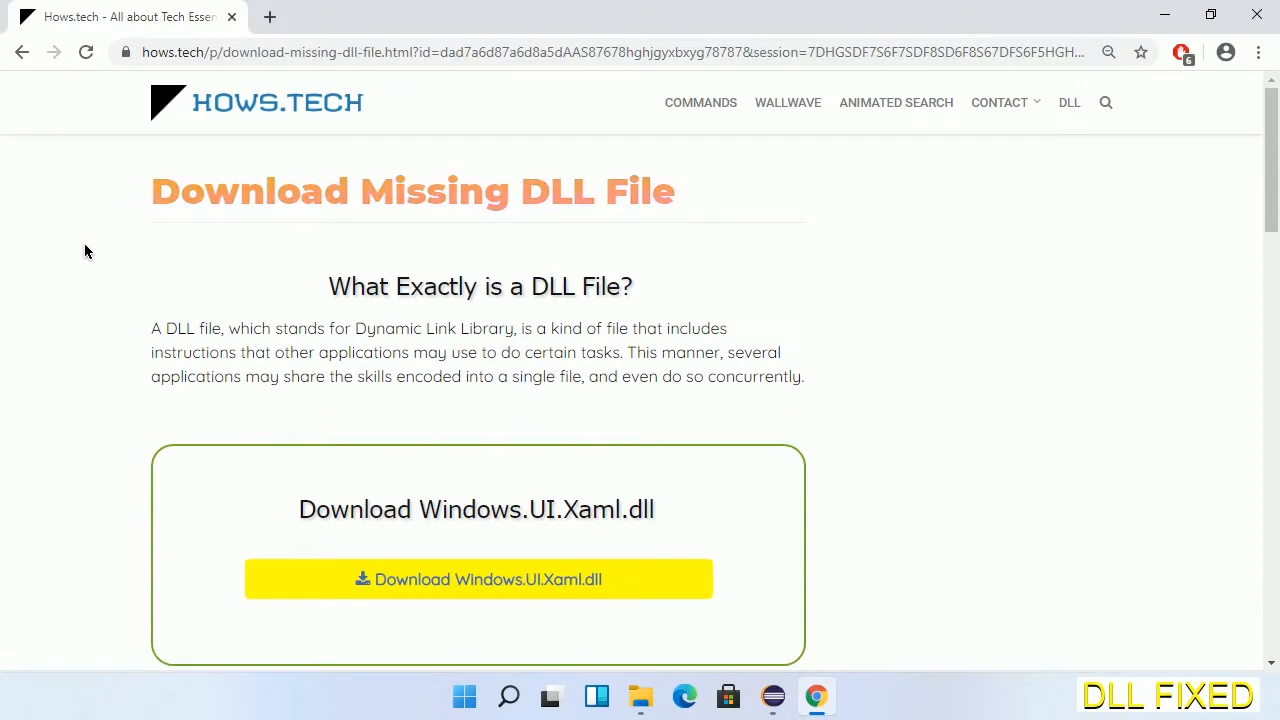
pyautogui.moveTo(472, 596)
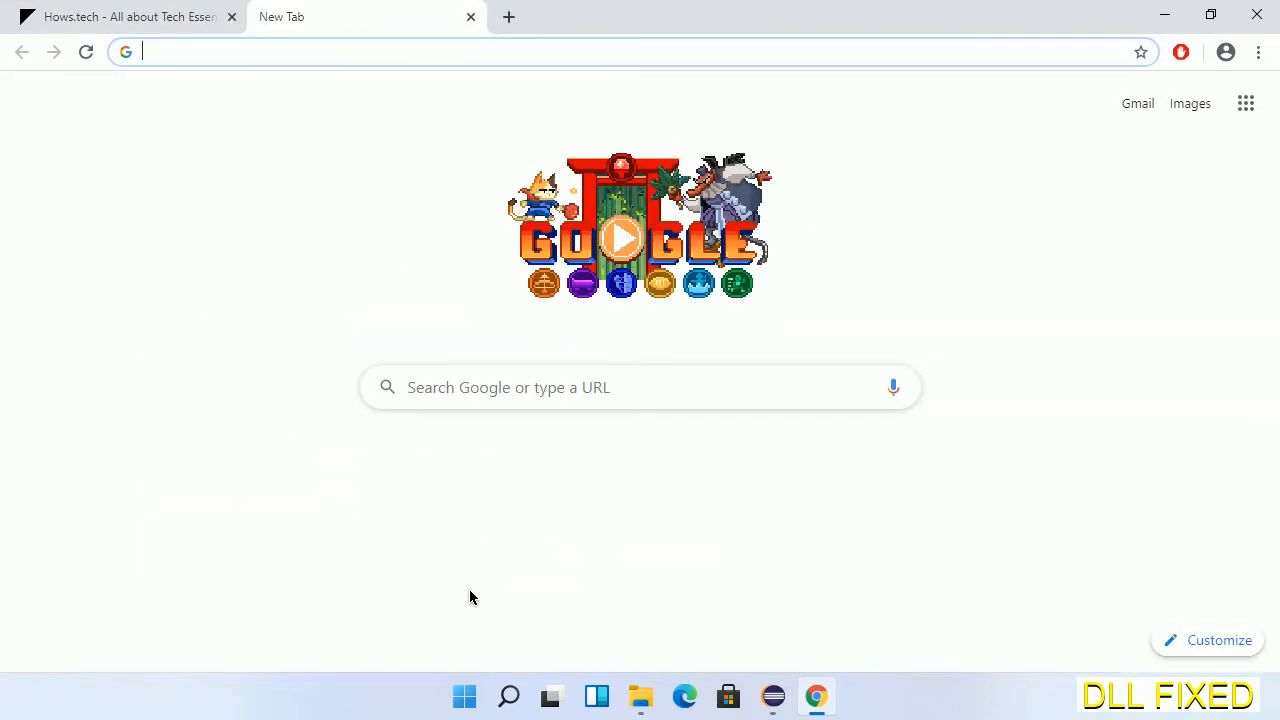
# Start the Windows.UI.Xaml.dll download from the DLL page in Chrome
pyautogui.click(84, 52)
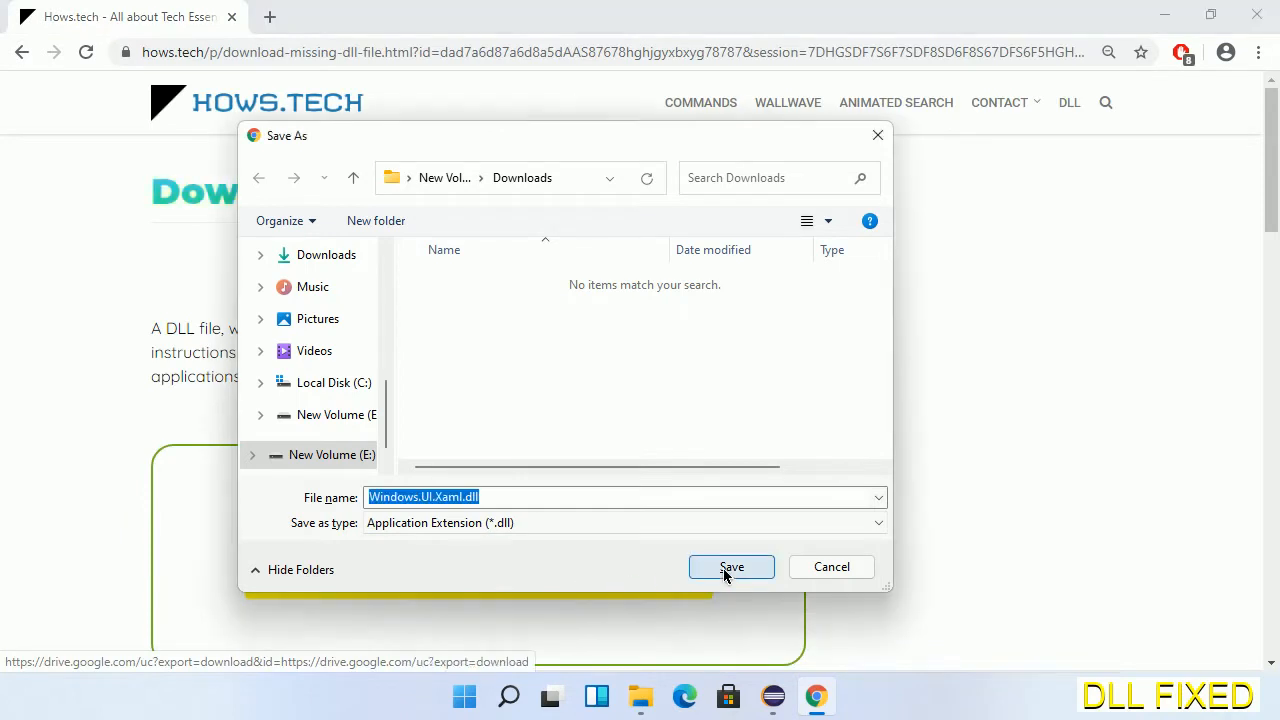
# Save the DLL to Downloads and show the downloaded file in its folder
pyautogui.click(732, 566)
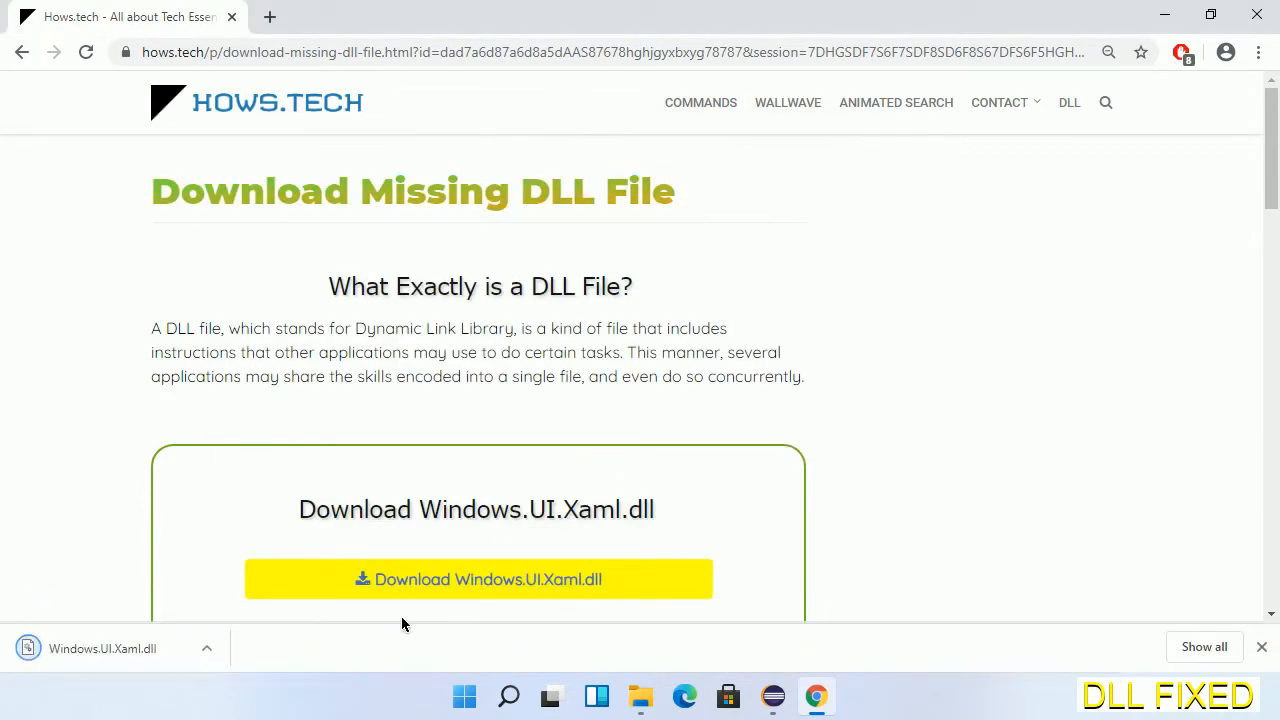
pyautogui.click(208, 648)
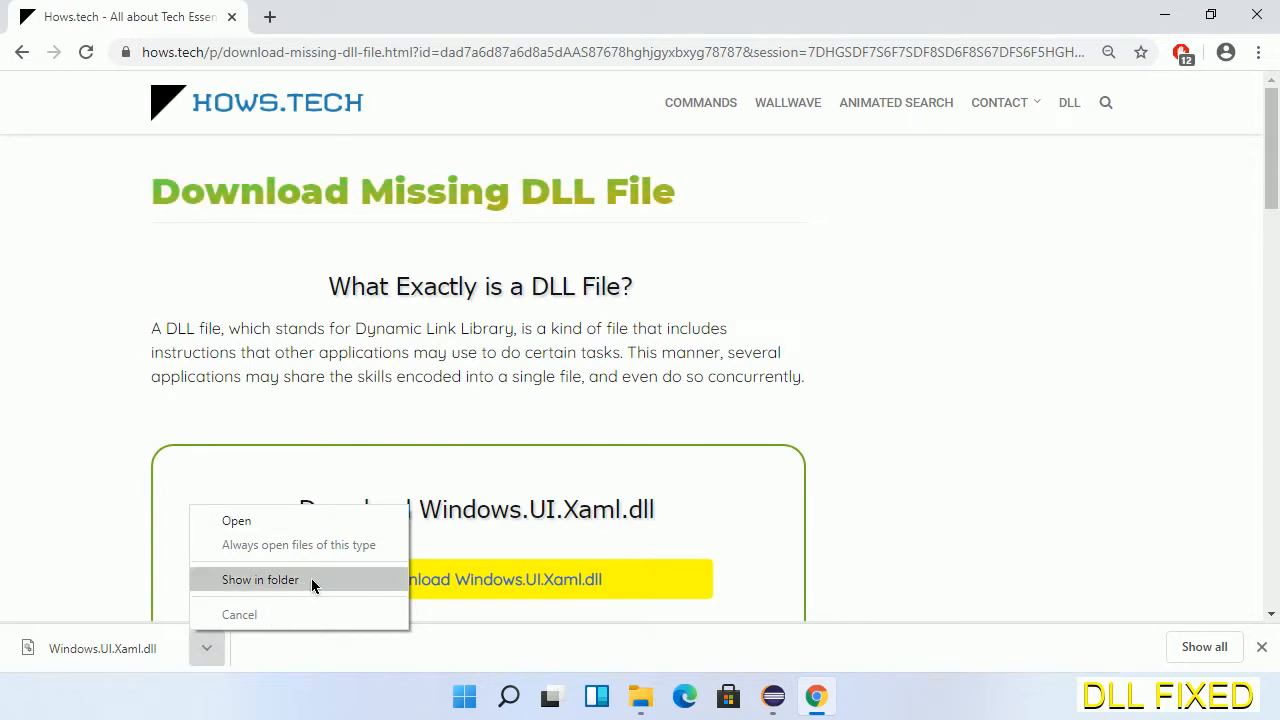
pyautogui.click(260, 580)
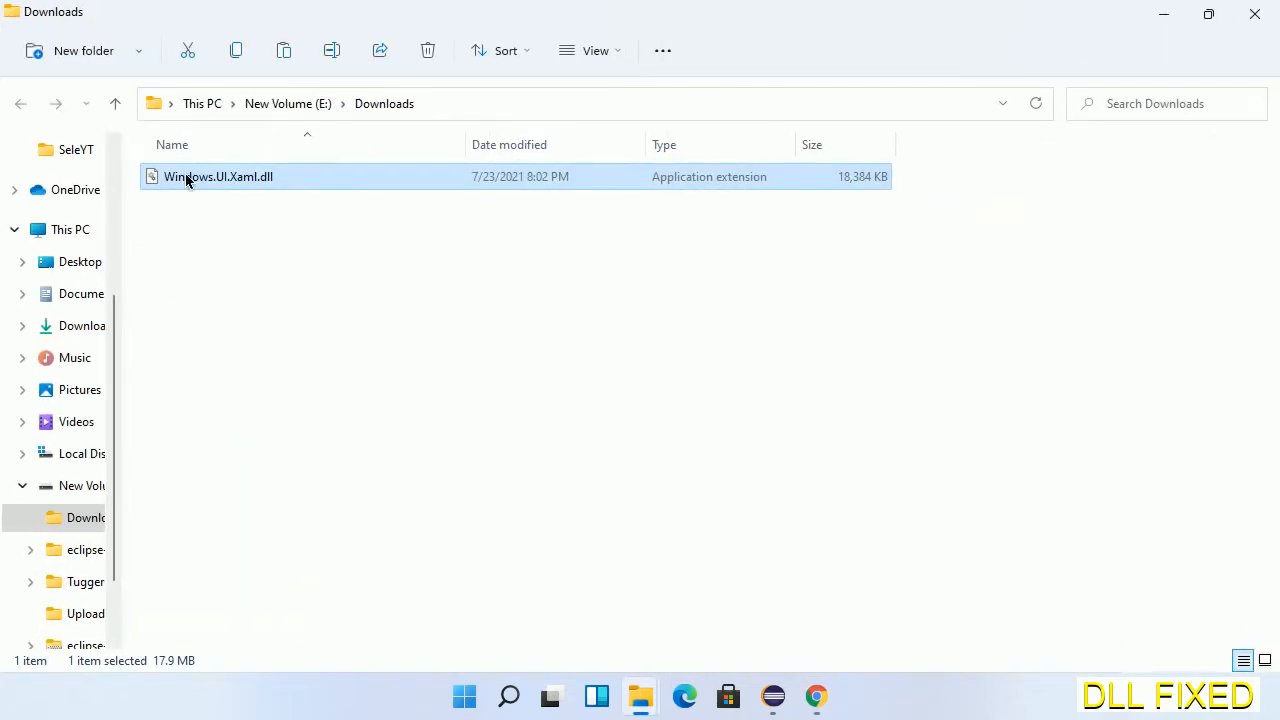
# Bring up the context menu for Windows.UI.Xaml.dll in Downloads to copy it
pyautogui.rightClick(218, 176)
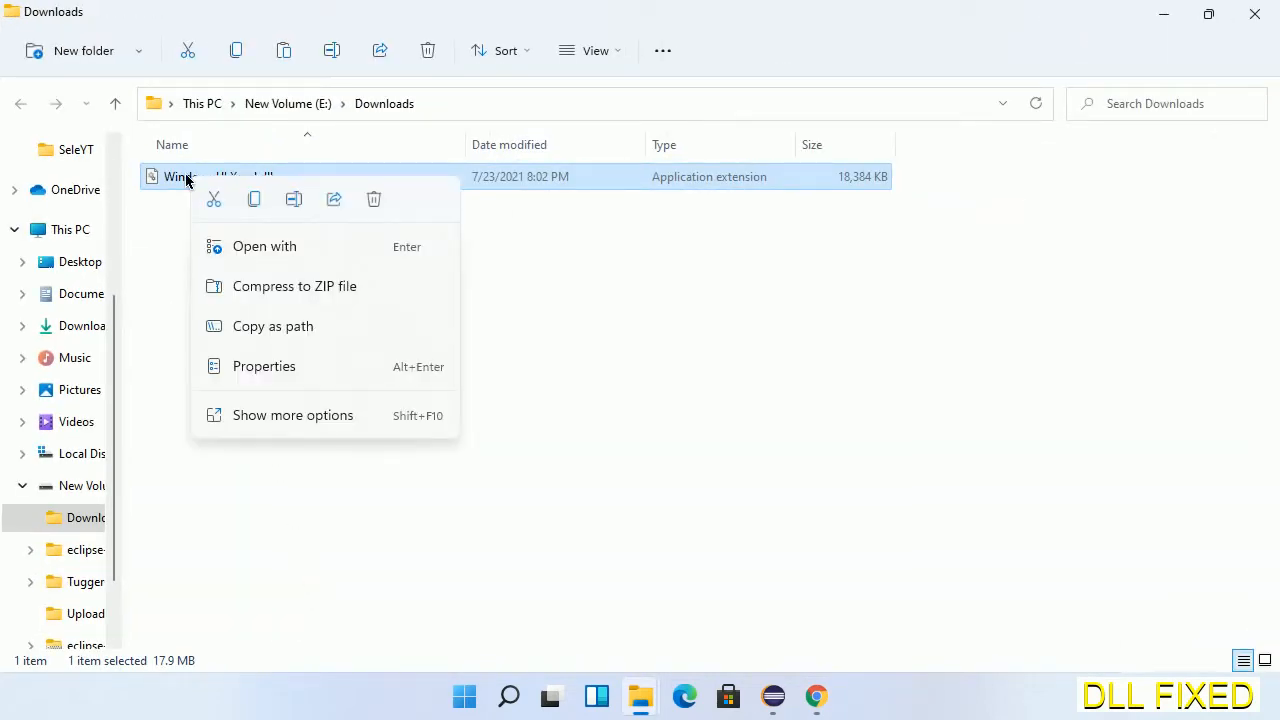
pyautogui.moveTo(232, 198)
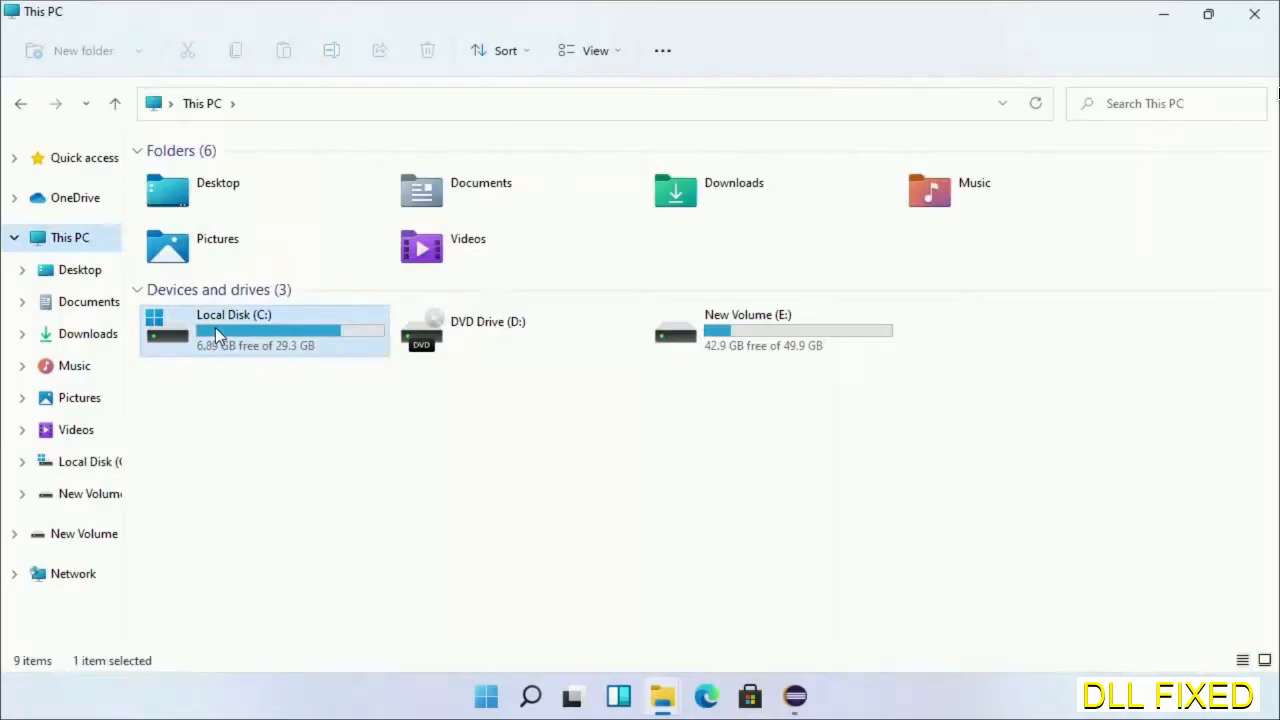
# Paste the DLL into C:\Windows\System32 with administrator permission, then search Start for 'task'
pyautogui.doubleClick(234, 330)
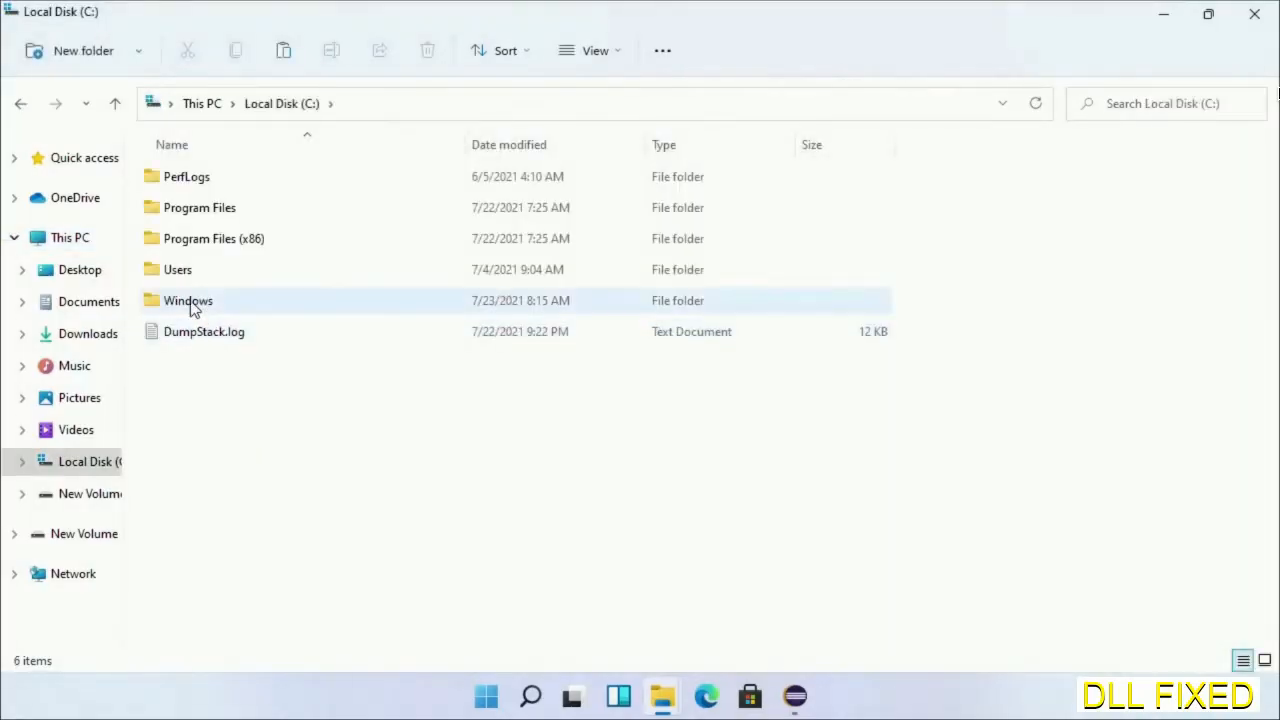
pyautogui.doubleClick(188, 300)
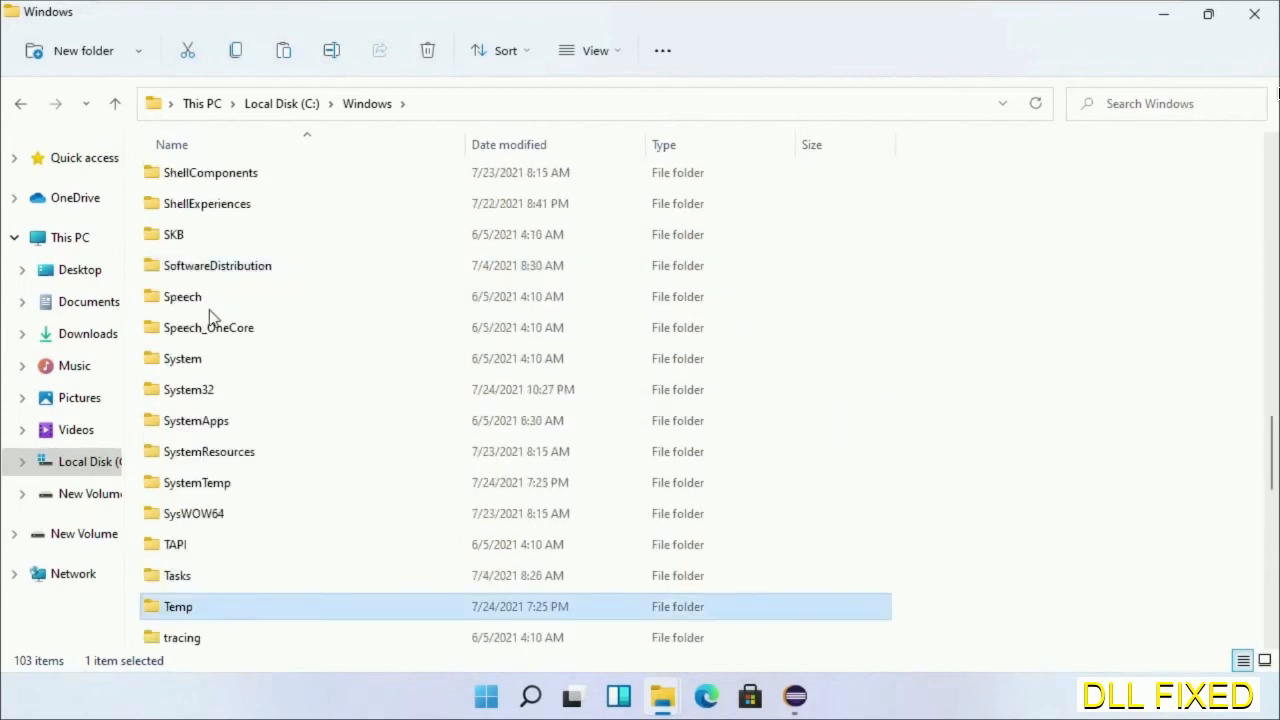
pyautogui.doubleClick(188, 388)
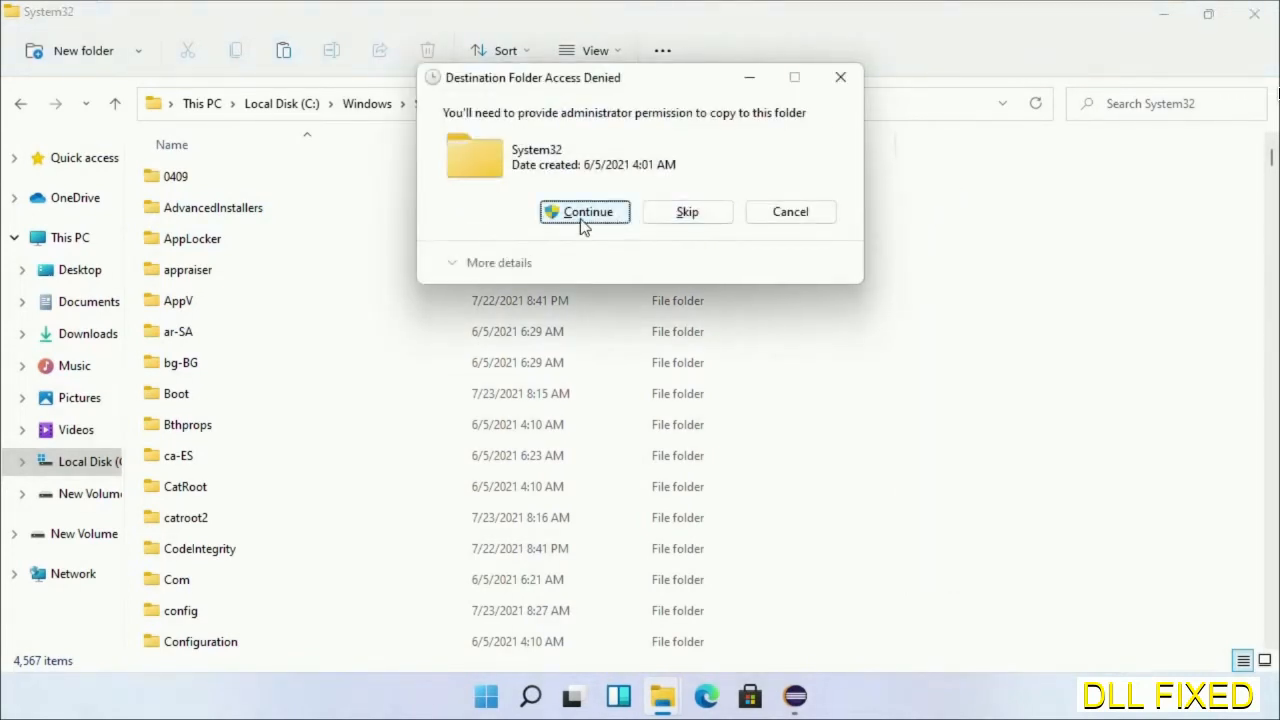
pyautogui.click(584, 212)
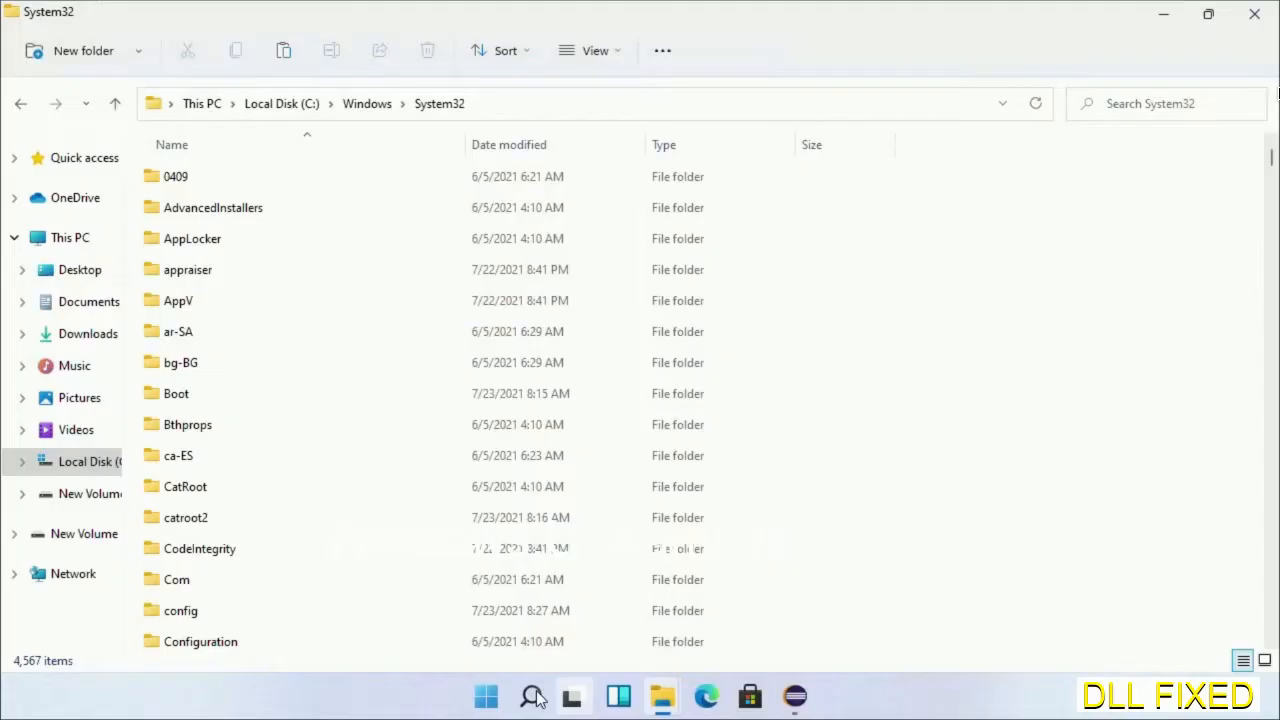
pyautogui.write('task')
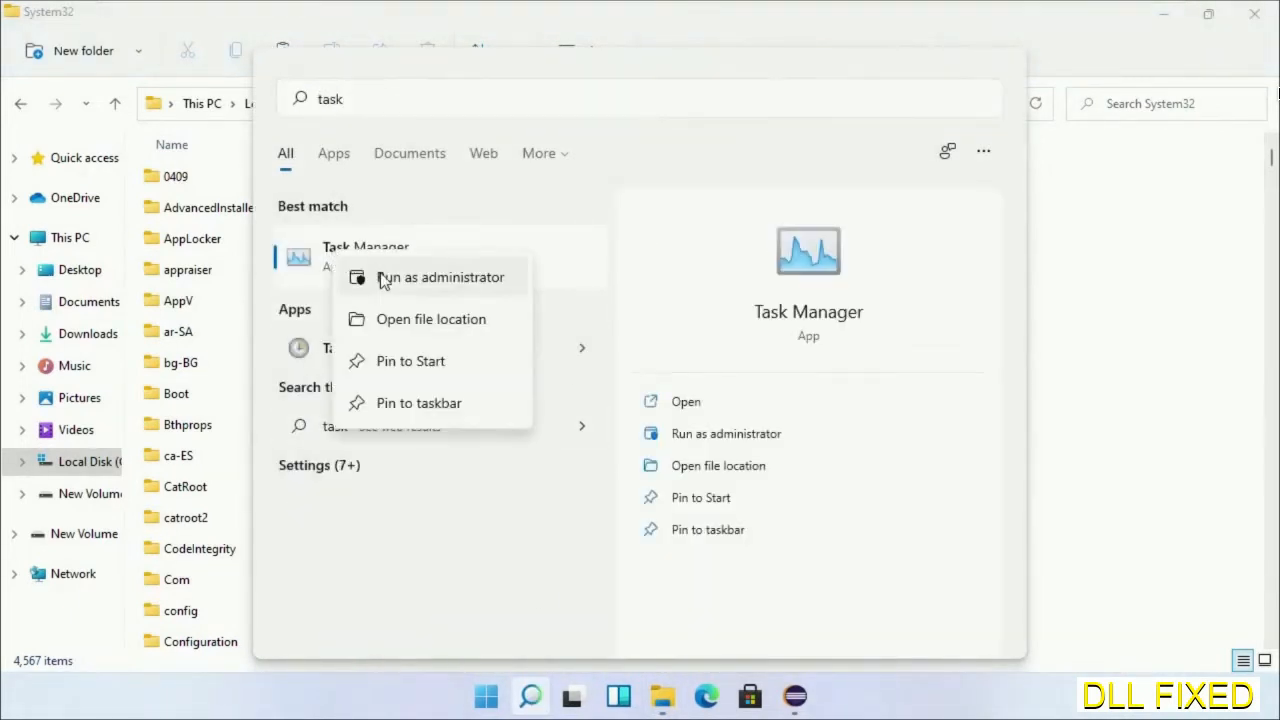
# Run Task Manager as administrator and bring up its Run new task dialog
pyautogui.click(440, 276)
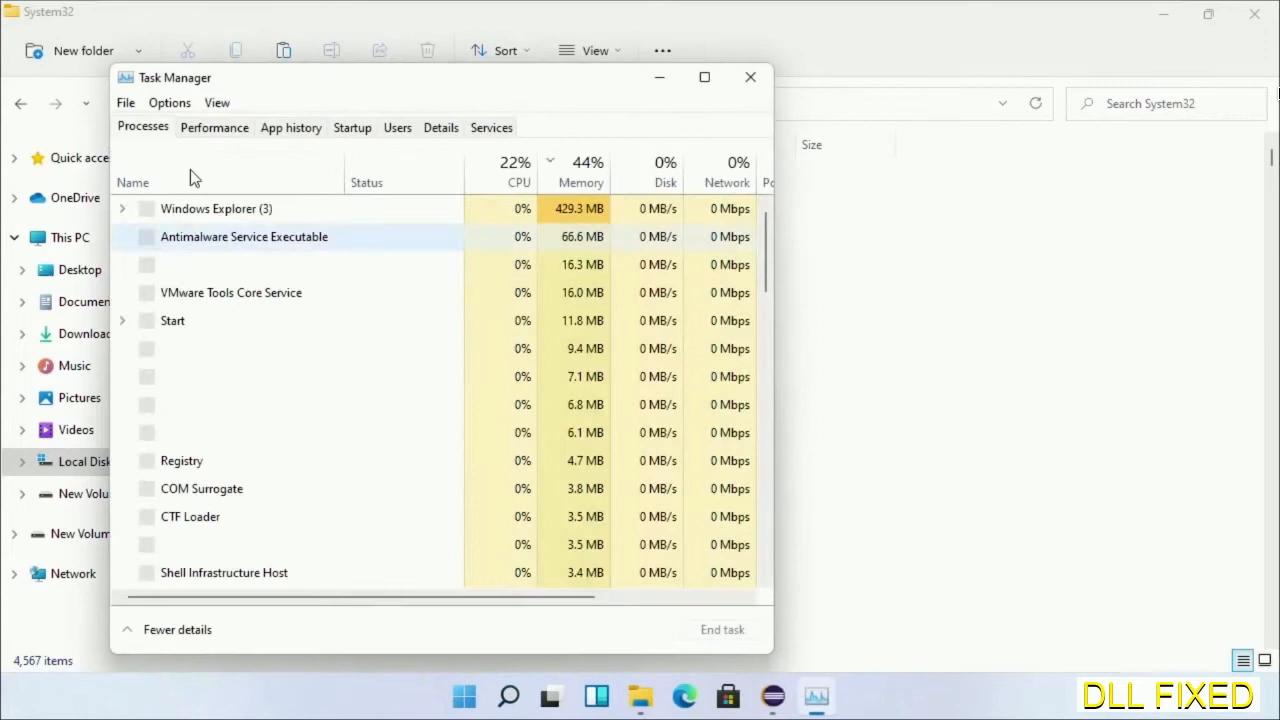
pyautogui.click(124, 102)
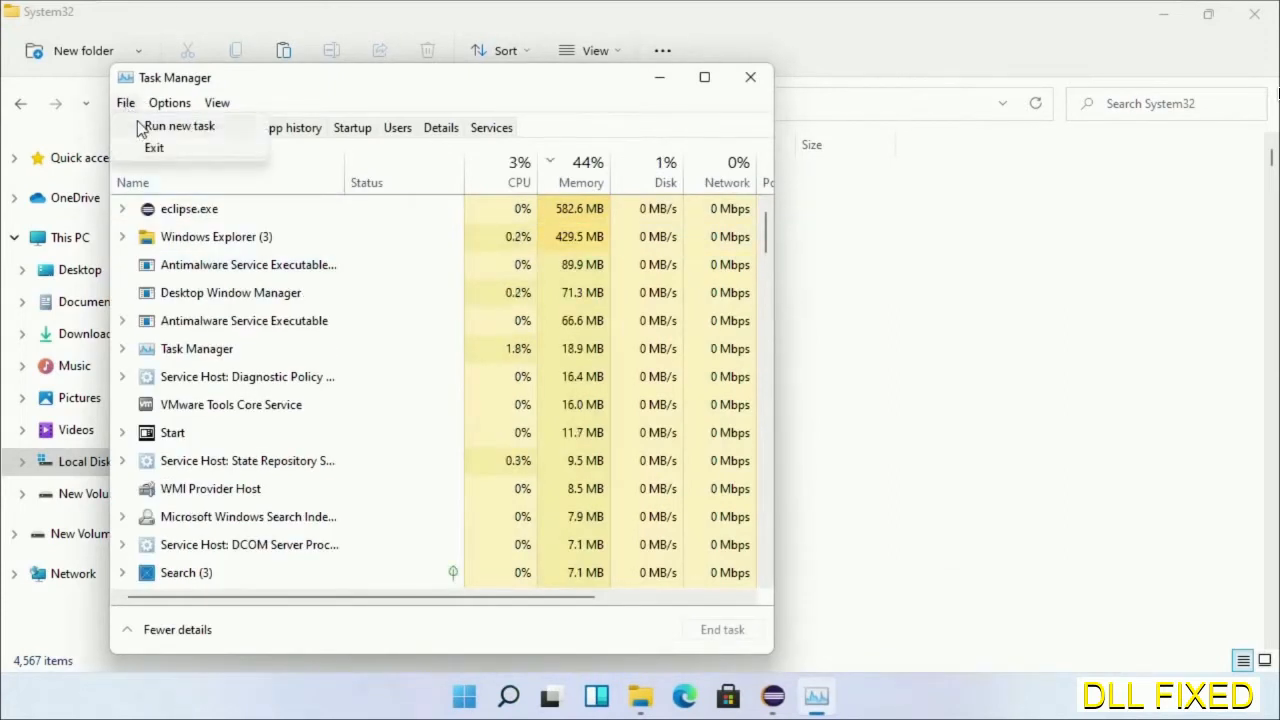
pyautogui.click(178, 124)
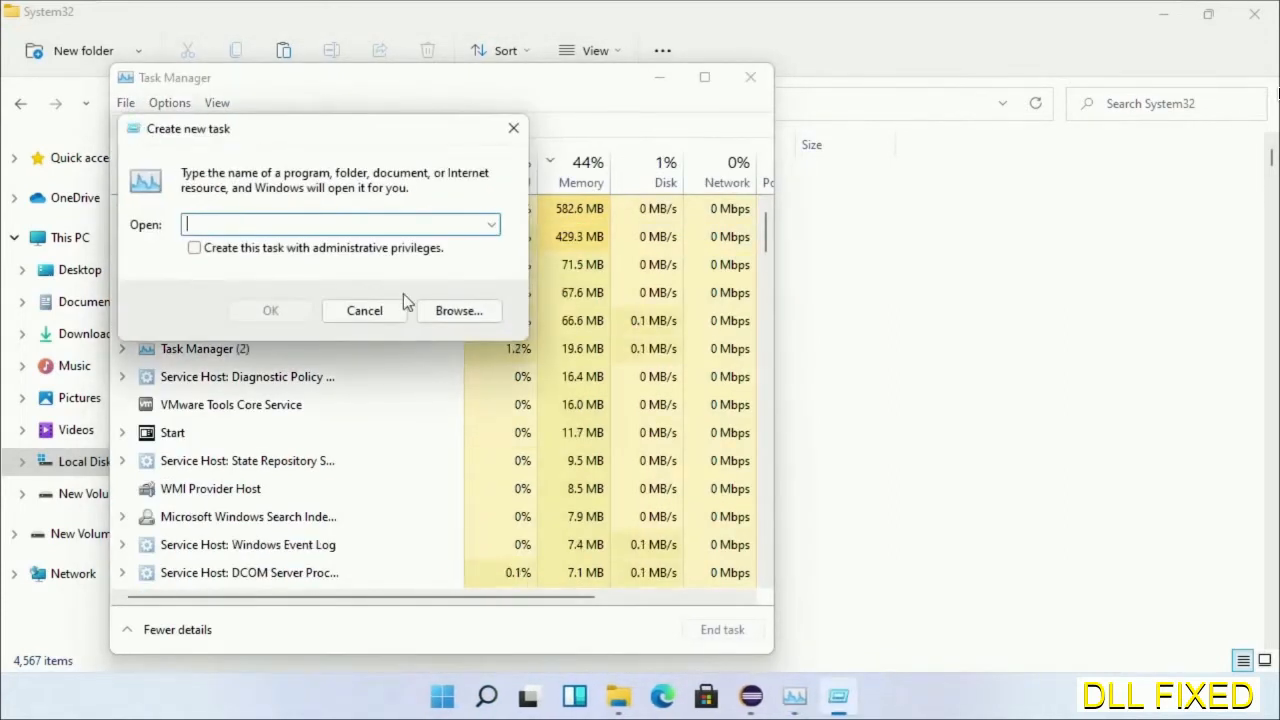
# Browse to System32\cmd.exe and launch it as a new task with administrative privileges
pyautogui.click(460, 310)
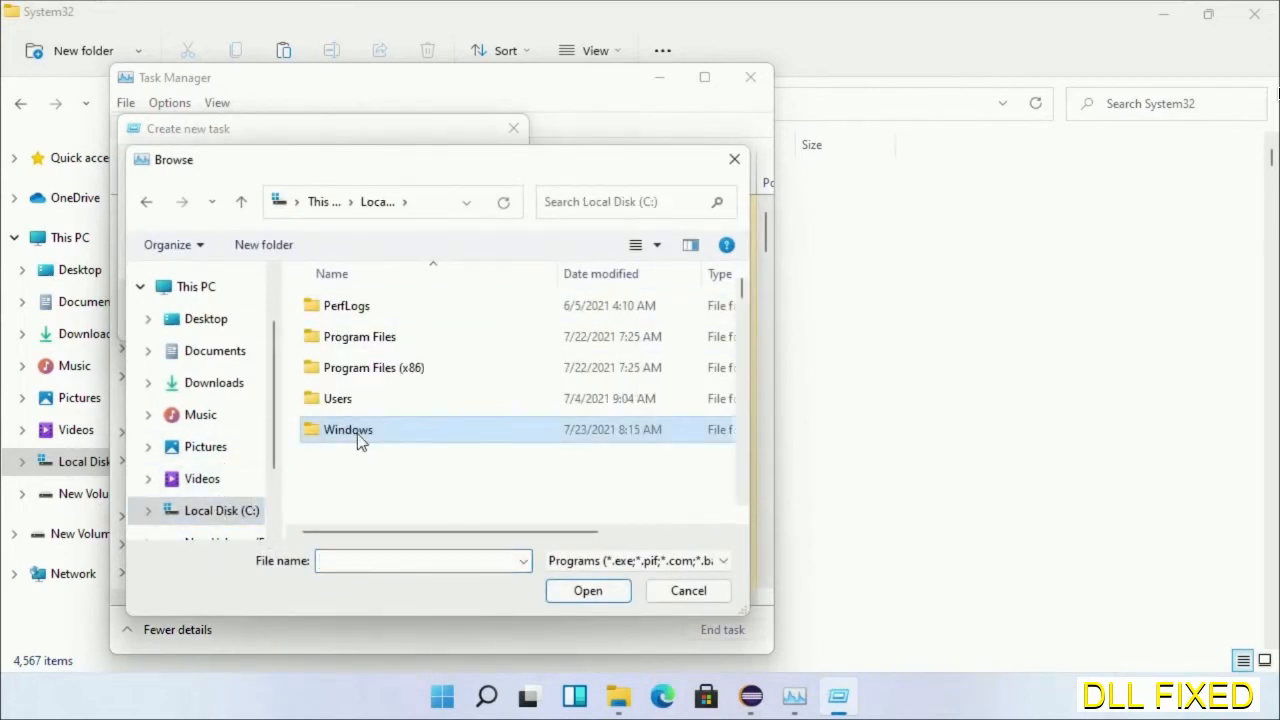
pyautogui.doubleClick(348, 428)
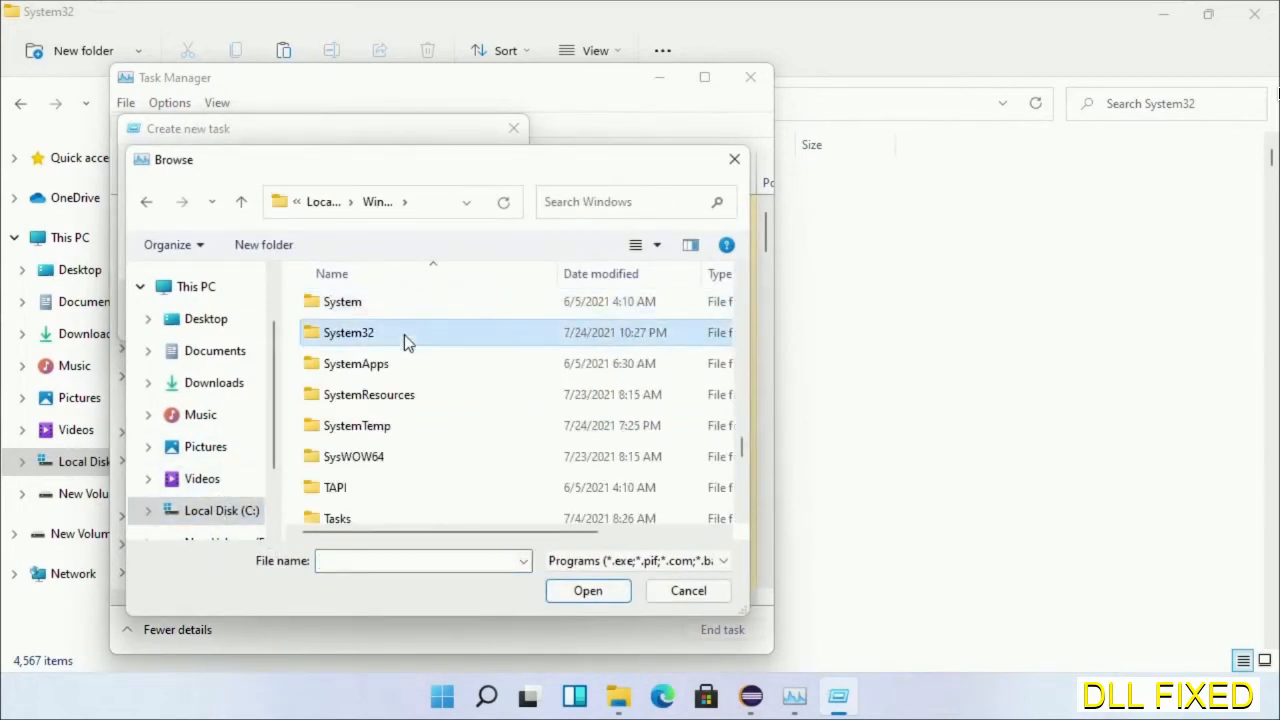
pyautogui.doubleClick(348, 332)
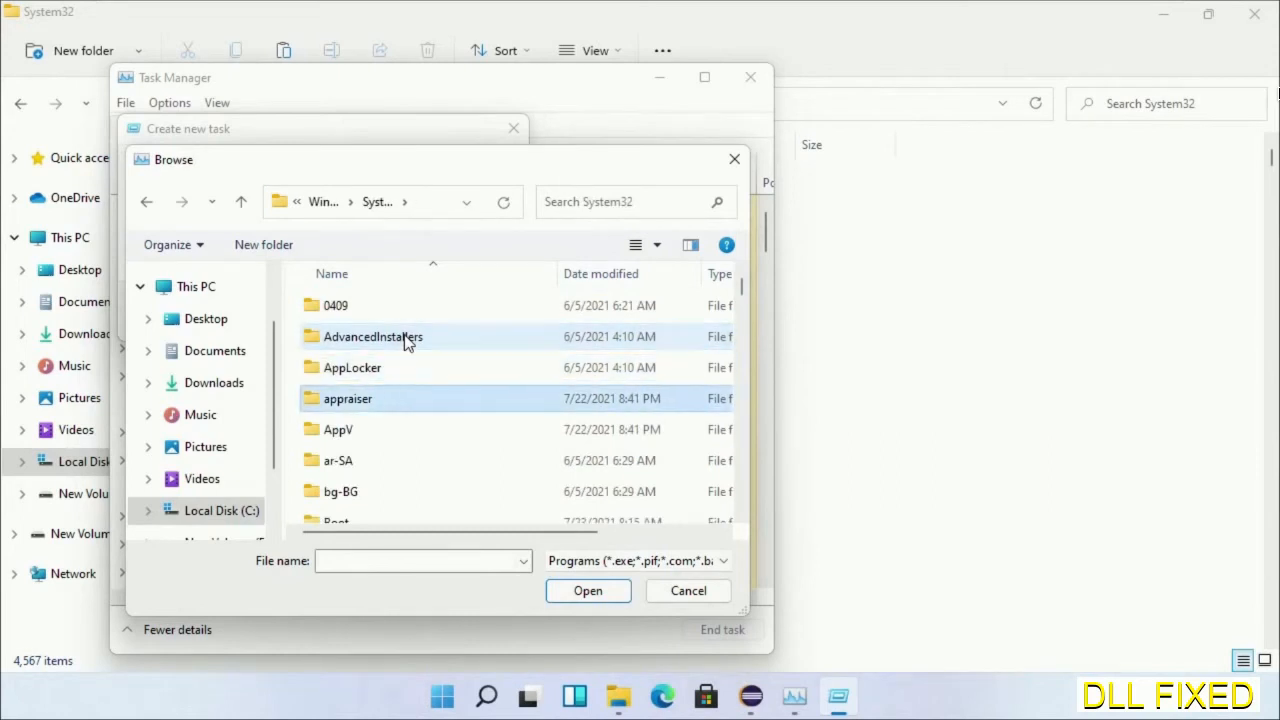
pyautogui.scroll(-3)
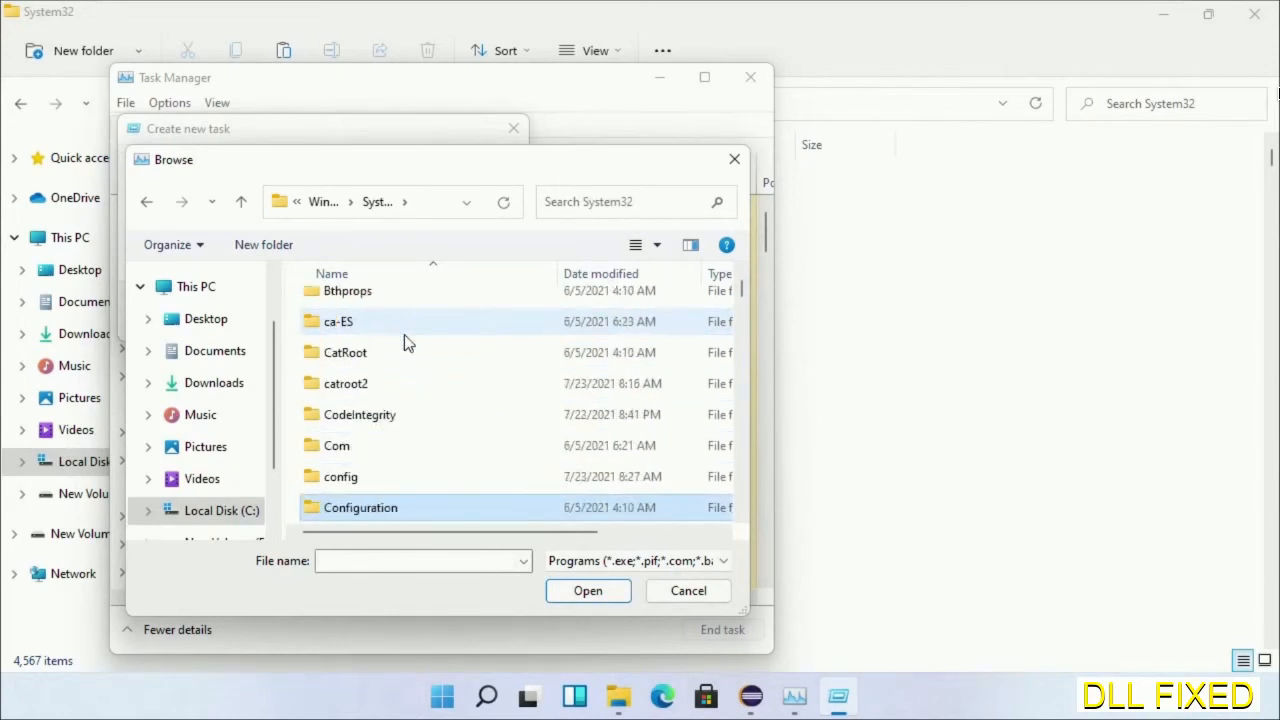
pyautogui.scroll(-3)
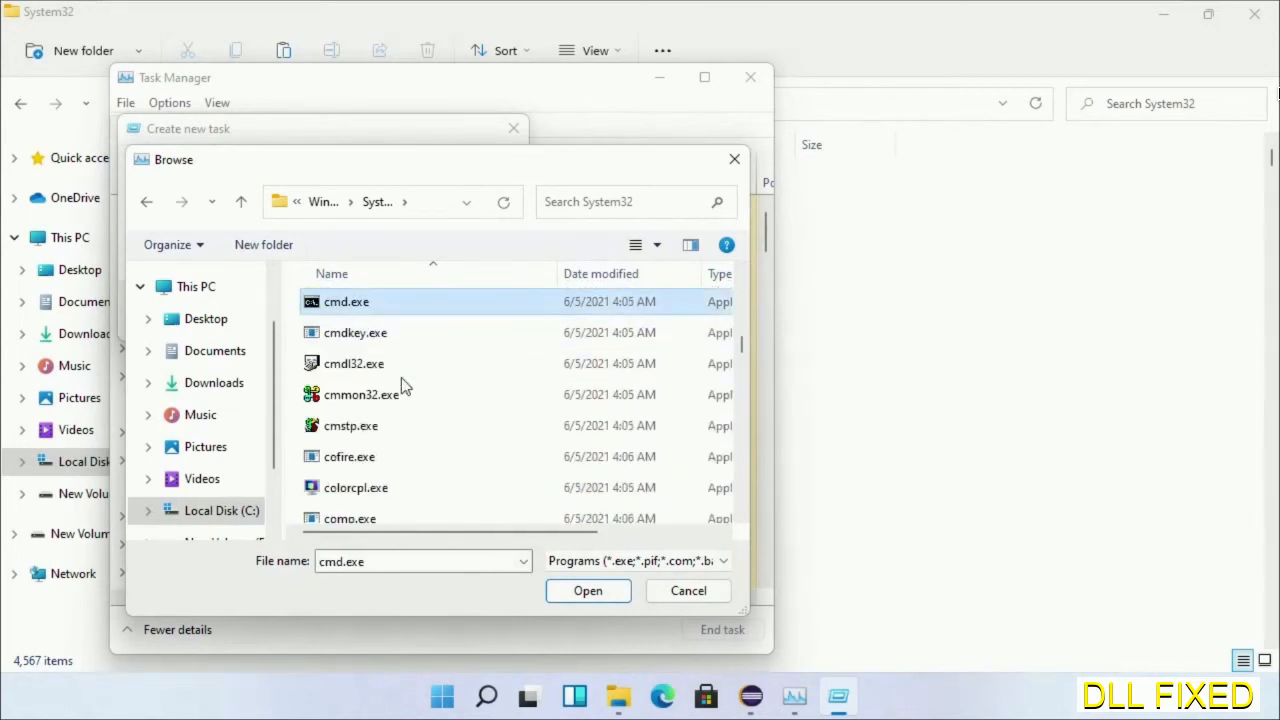
pyautogui.click(588, 590)
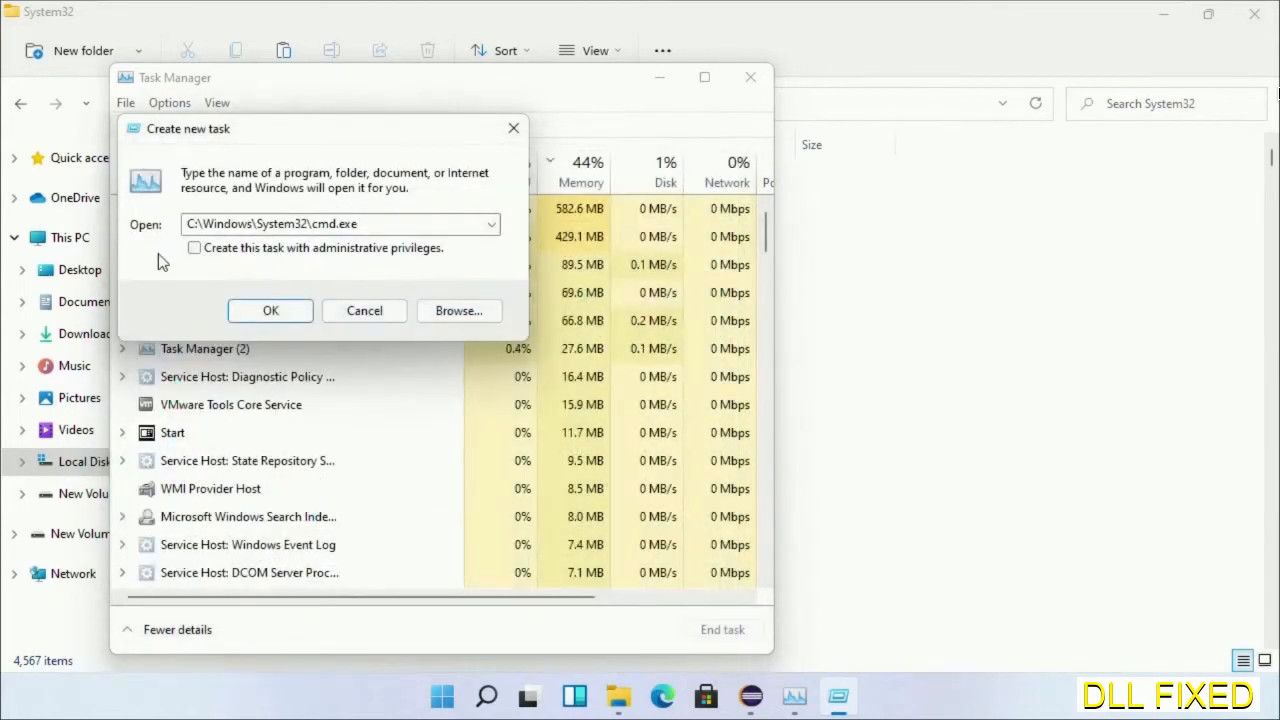
pyautogui.click(194, 248)
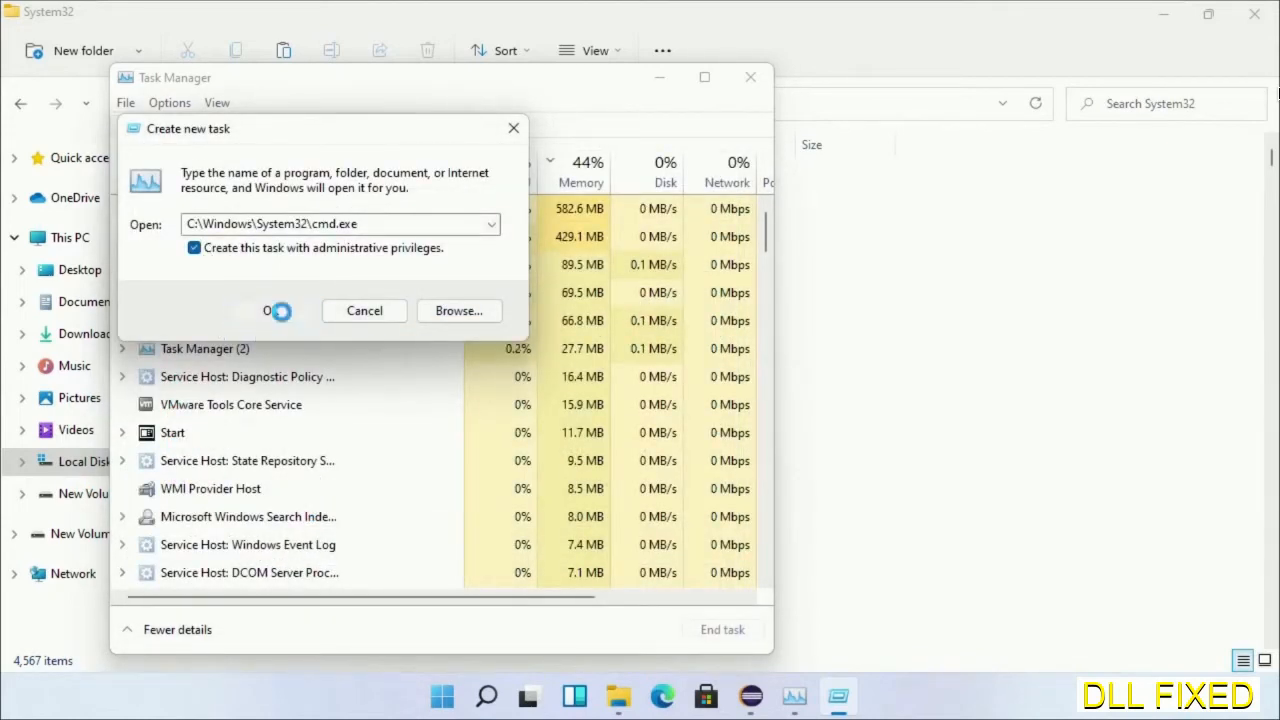
pyautogui.click(268, 310)
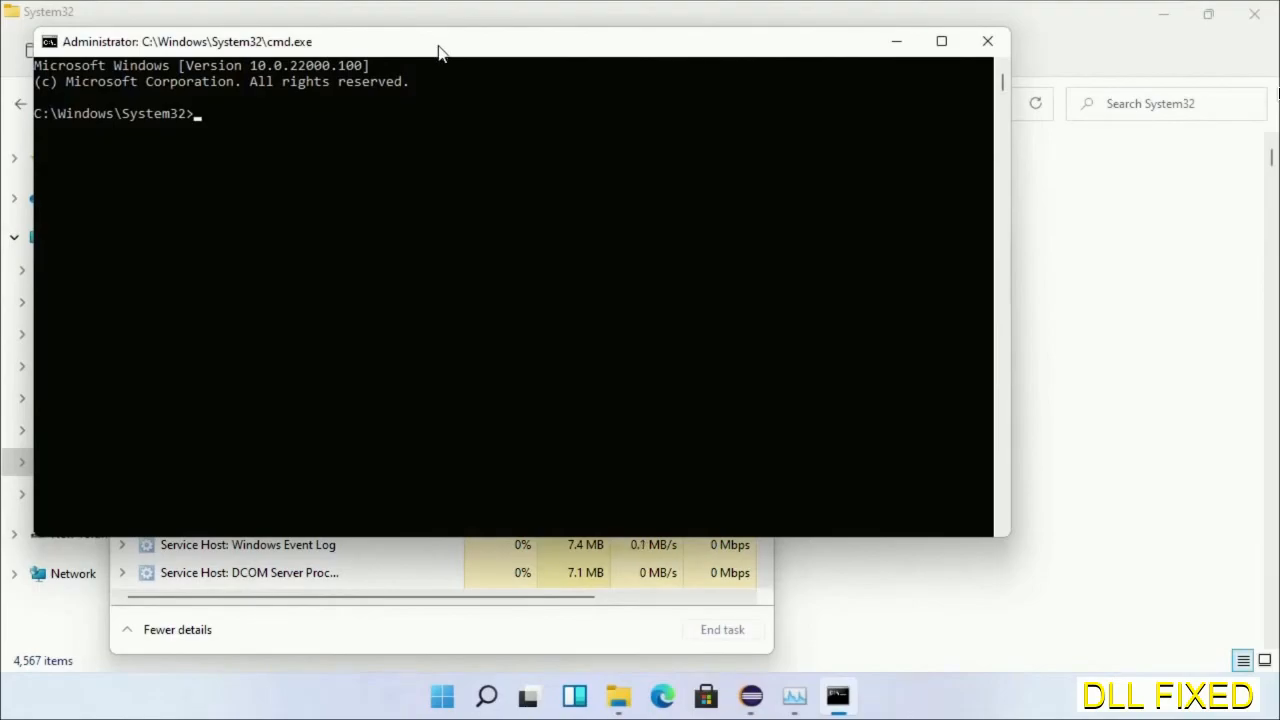
# Schedule chkdsk c: /f /r for next restart (answer Y), then run sfc /scannow
pyautogui.write('chkdsk c /f /r')
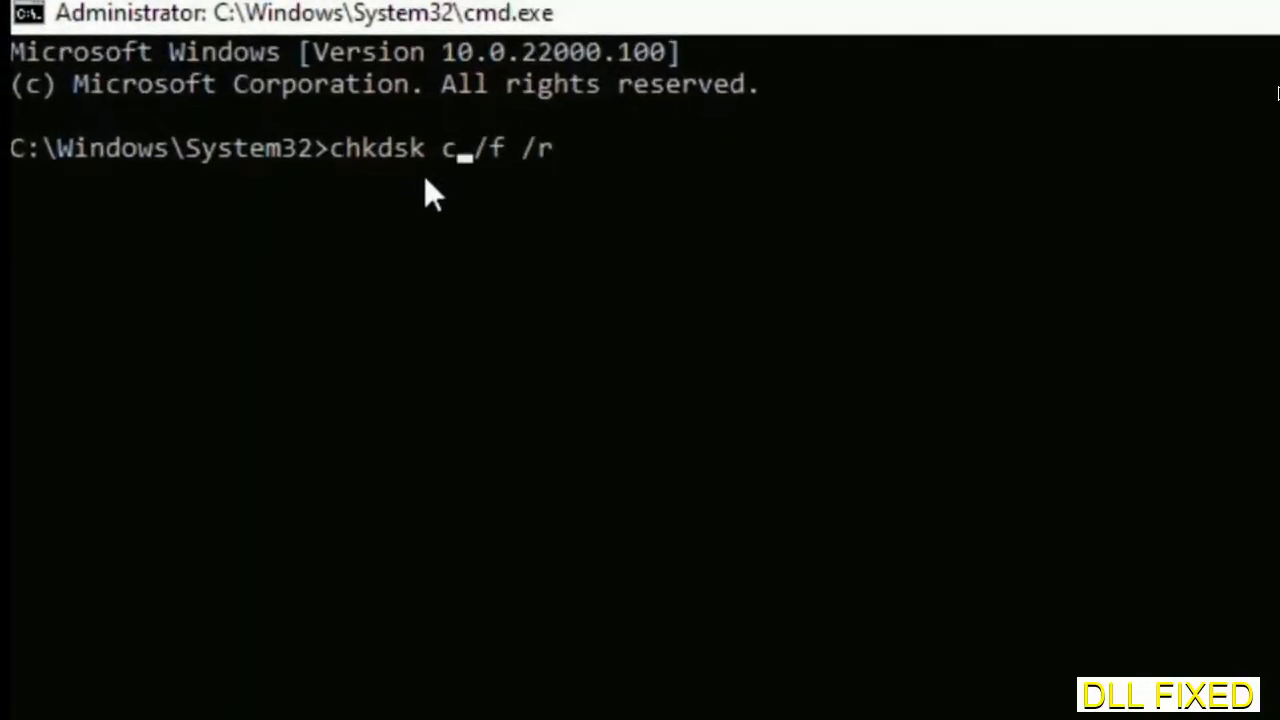
pyautogui.write(':')
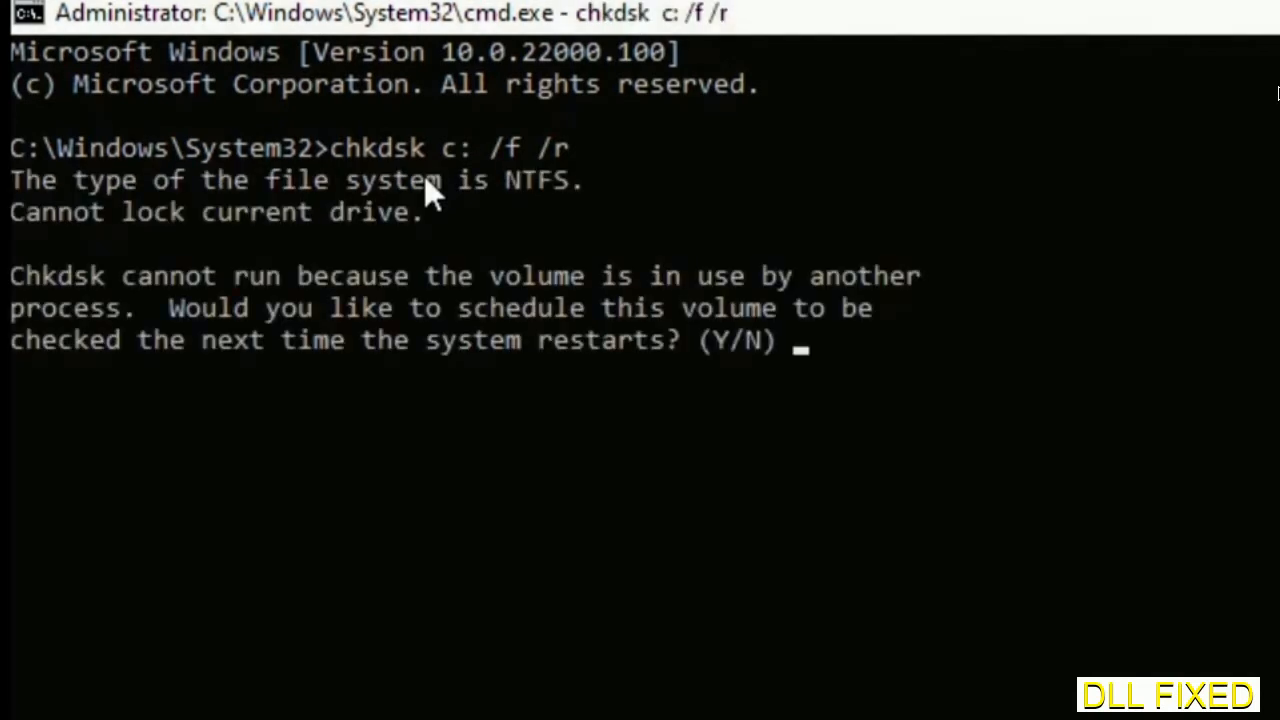
pyautogui.write('Y')
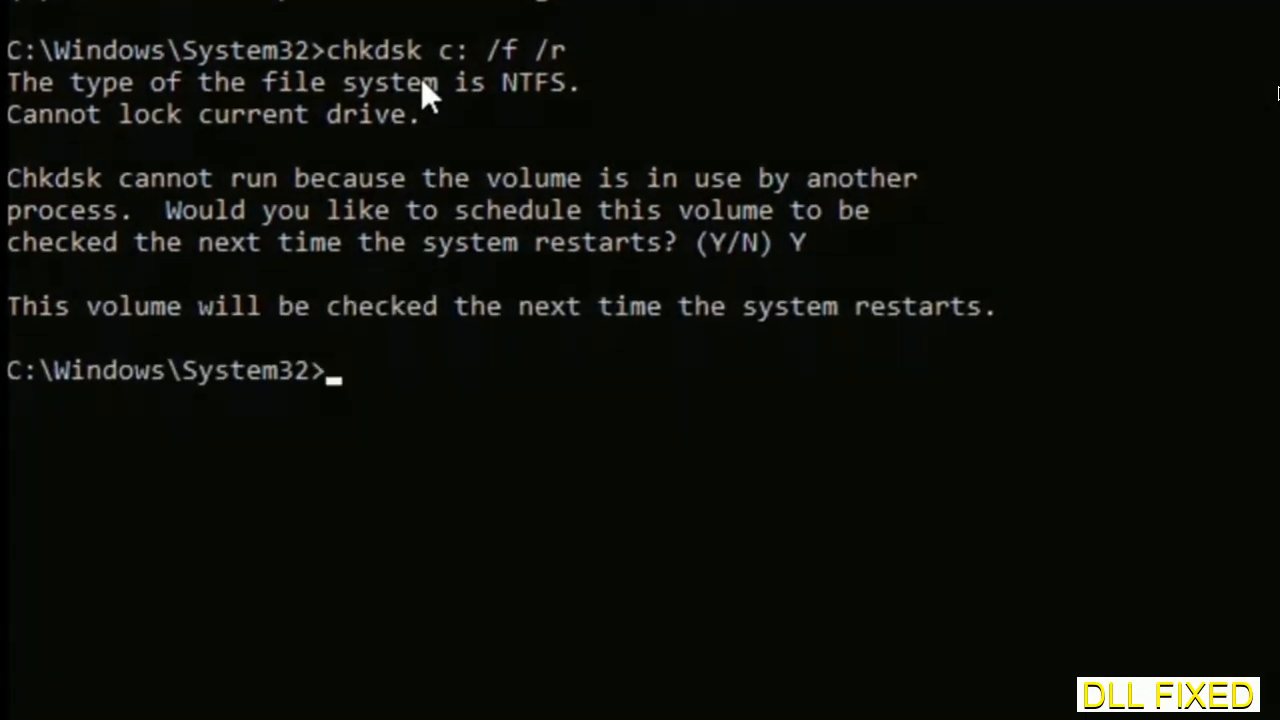
pyautogui.write('s')
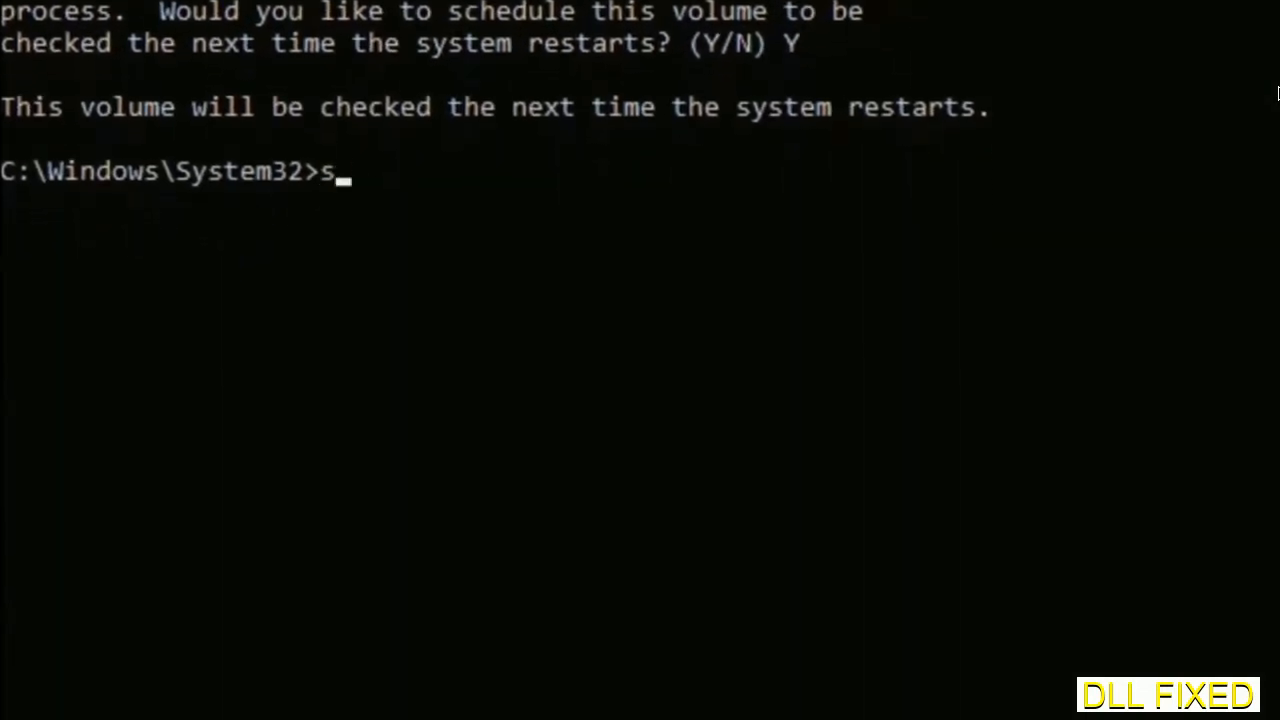
pyautogui.write('fc /')
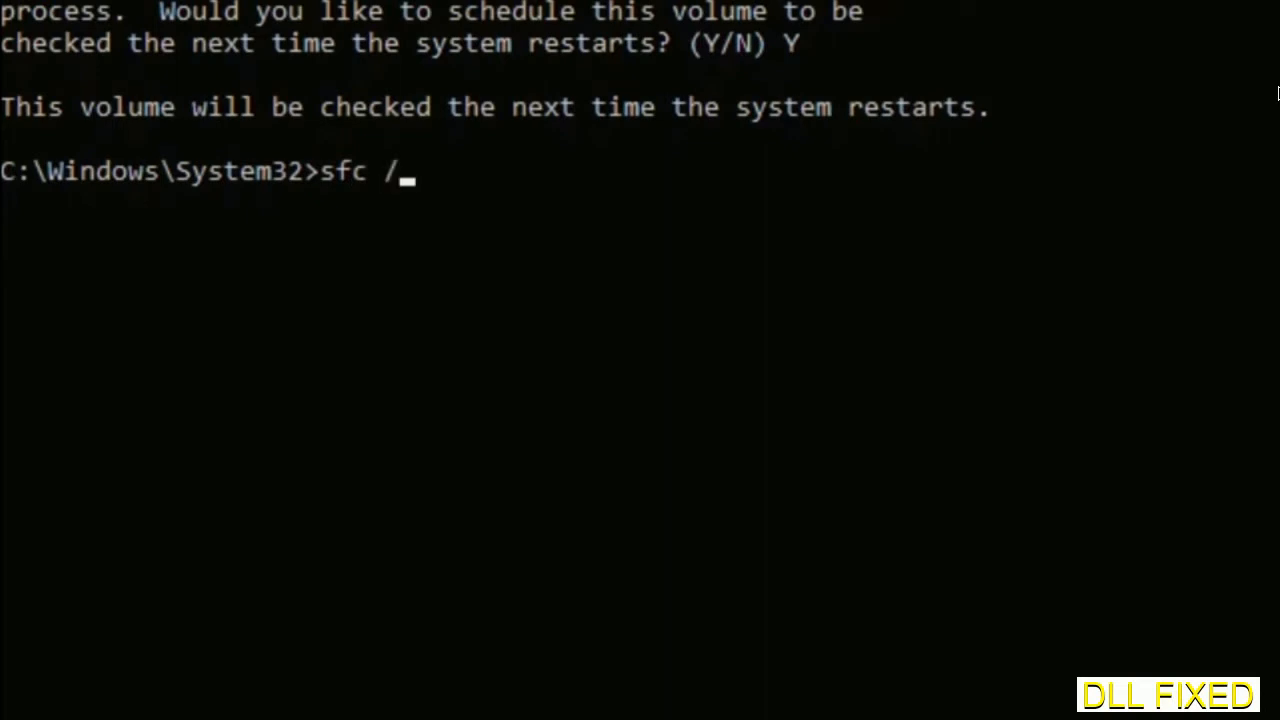
pyautogui.write('scannow')
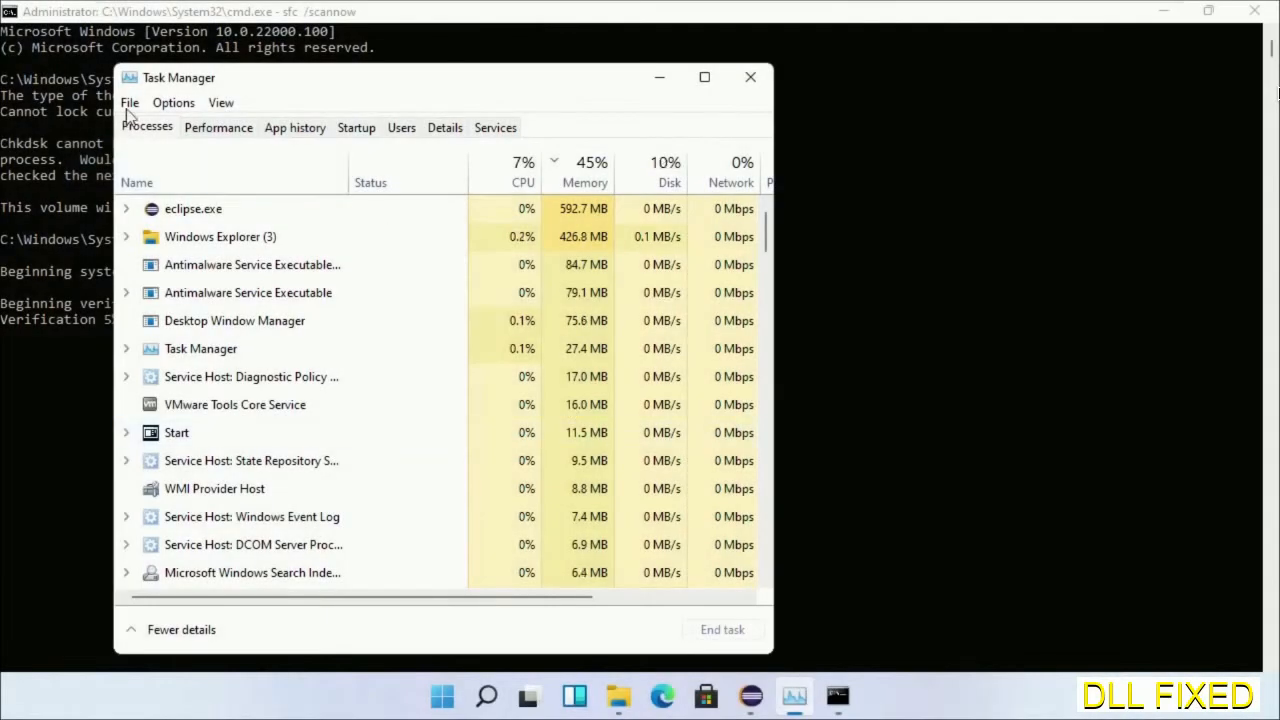
# Launch a second elevated cmd.exe from Task Manager's Run new task dialog
pyautogui.click(128, 102)
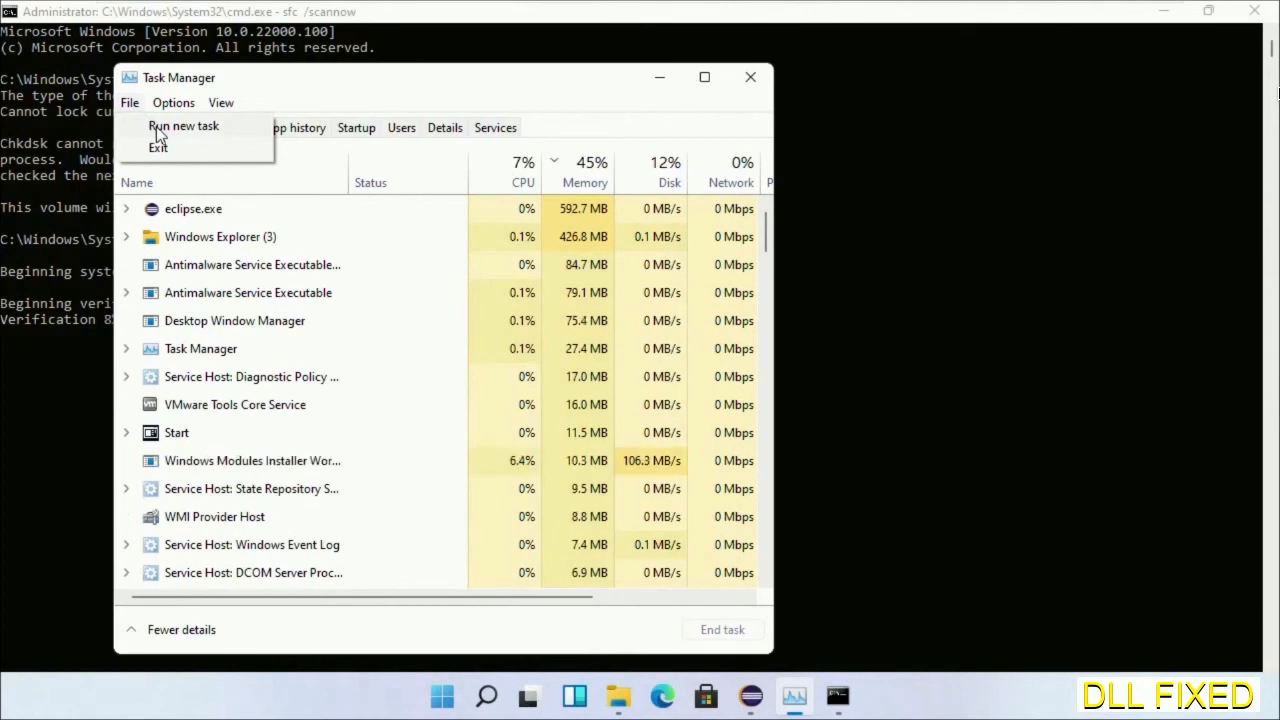
pyautogui.click(184, 124)
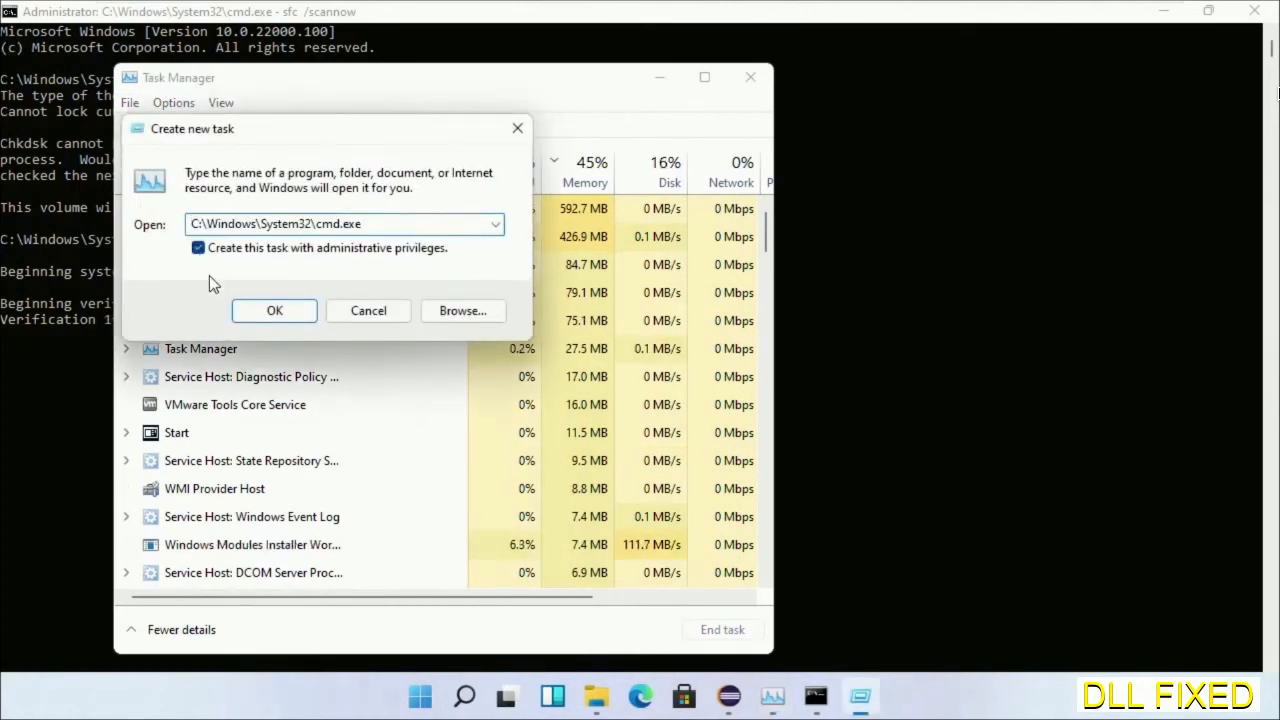
pyautogui.click(274, 310)
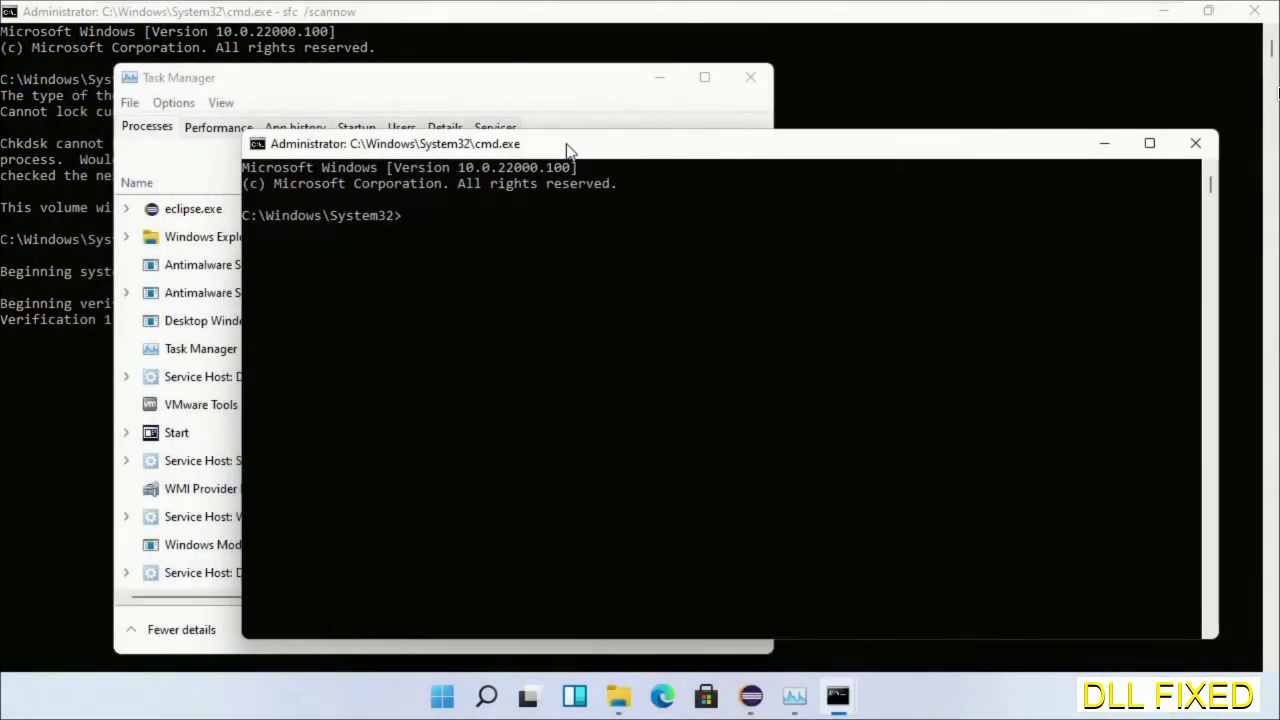
pyautogui.moveTo(604, 12)
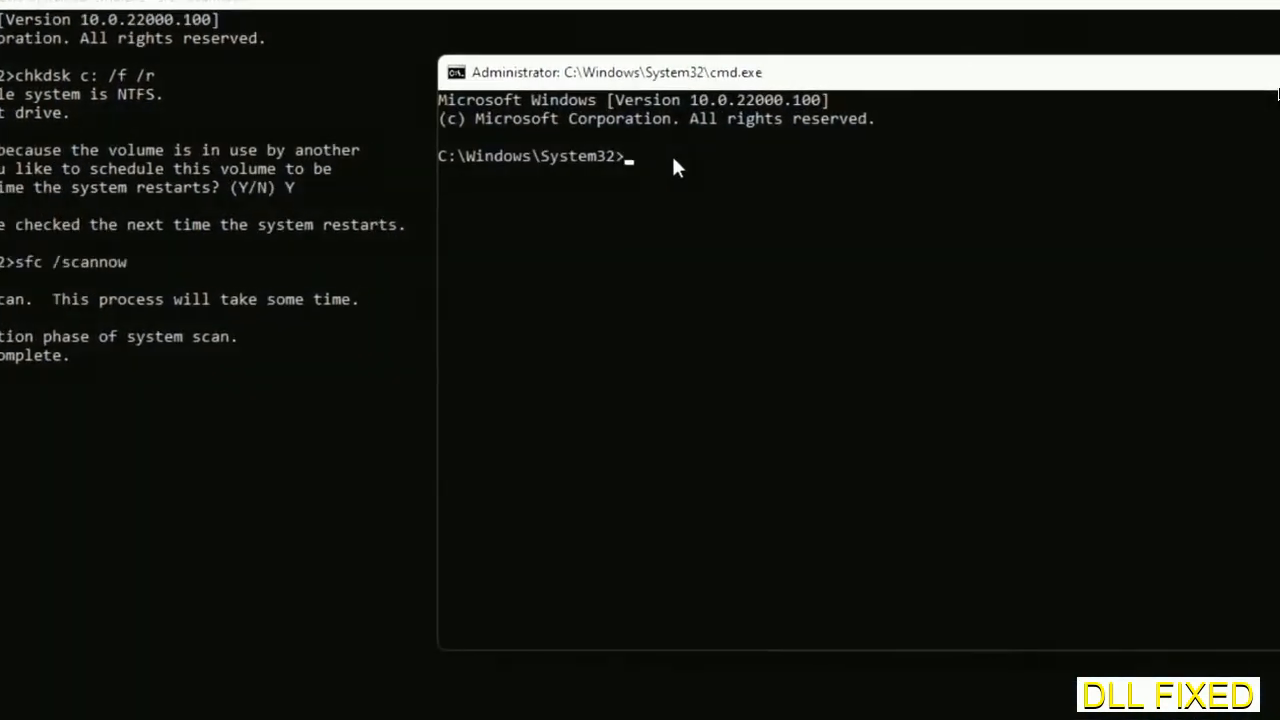
# Enter regsvr32 "C:\Windows\System32\myMissingDllFile.dll", then bring up the Start power options to restart
pyautogui.write('regsvr32 "C:\\Windows\\System32\\myMissingDllFile.dll"')
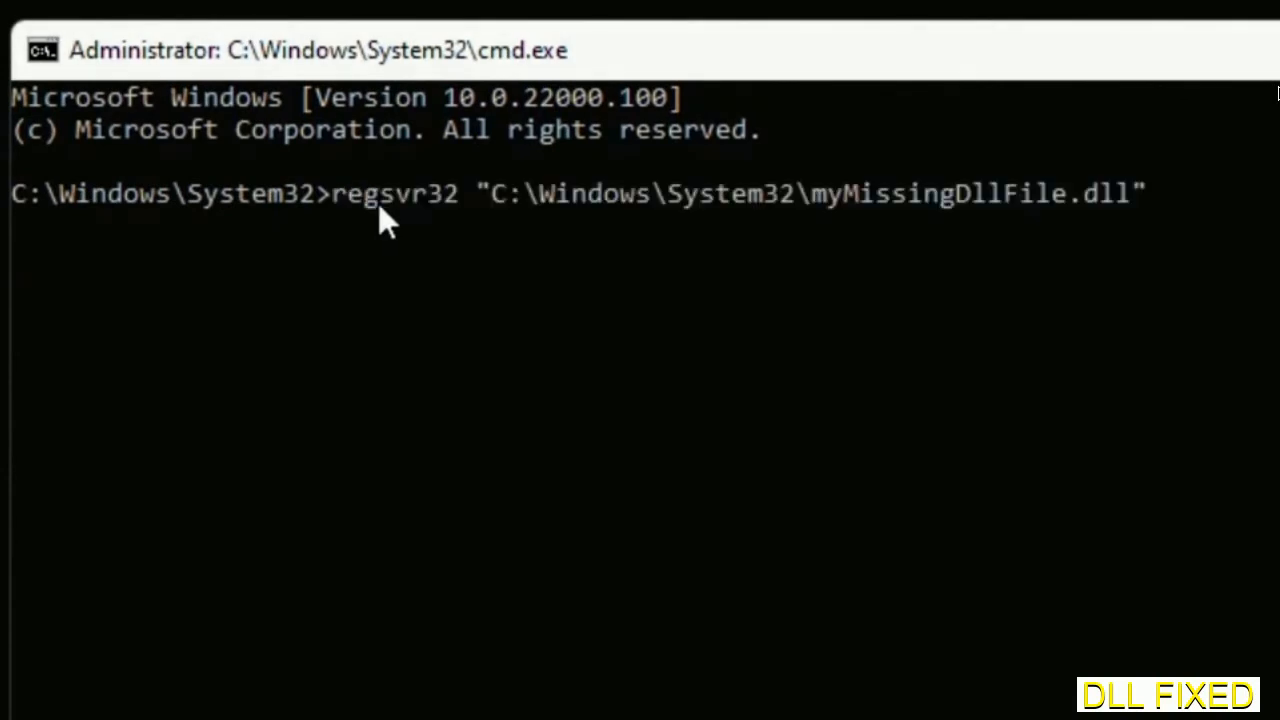
pyautogui.moveTo(820, 218)
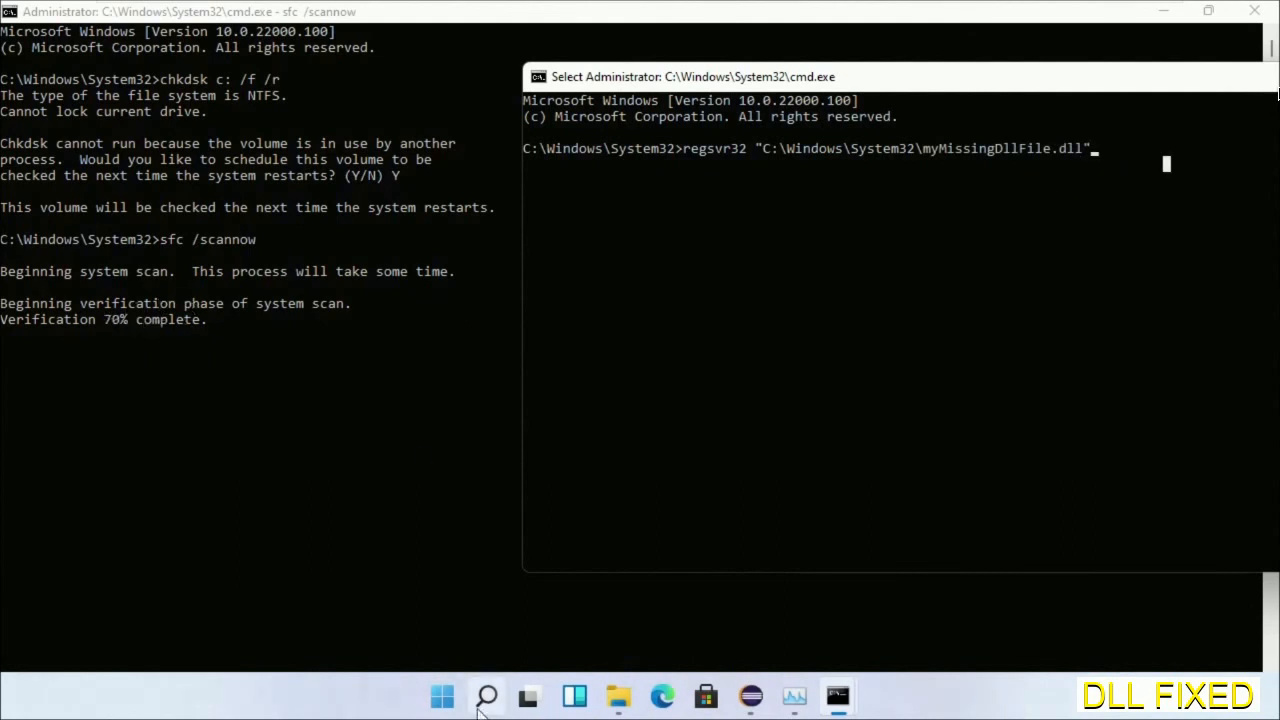
pyautogui.click(486, 696)
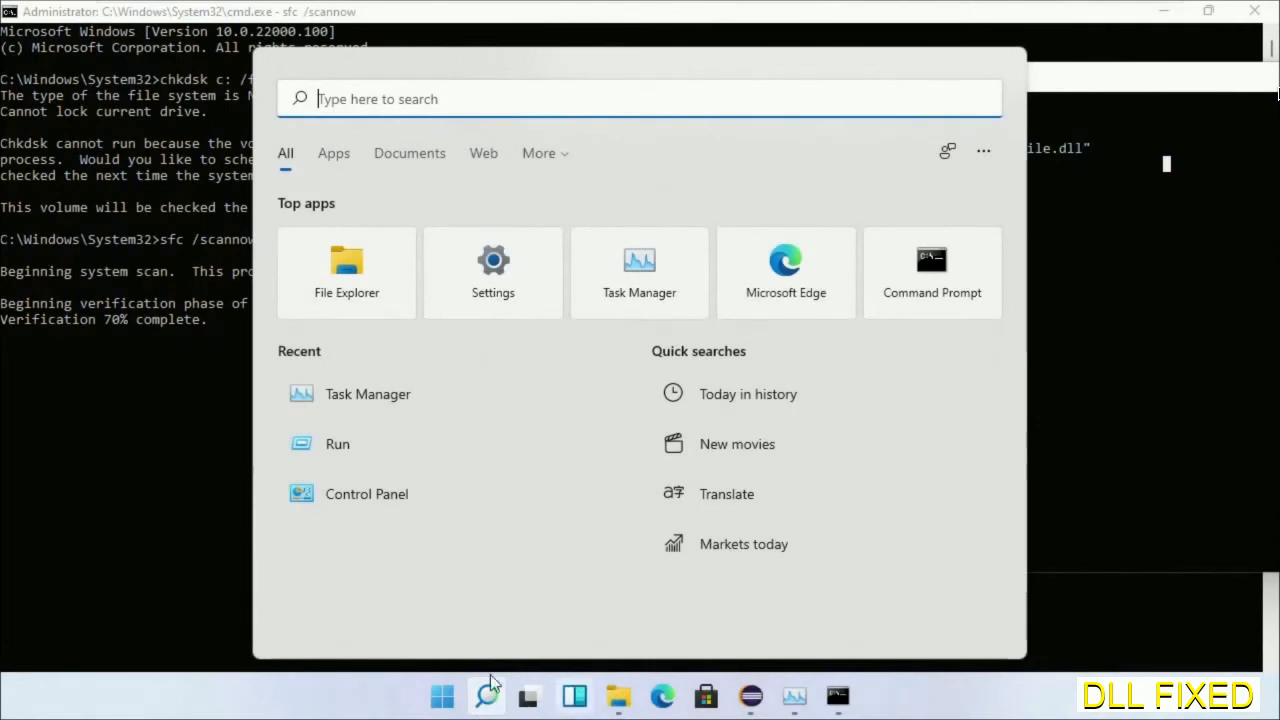
pyautogui.click(442, 696)
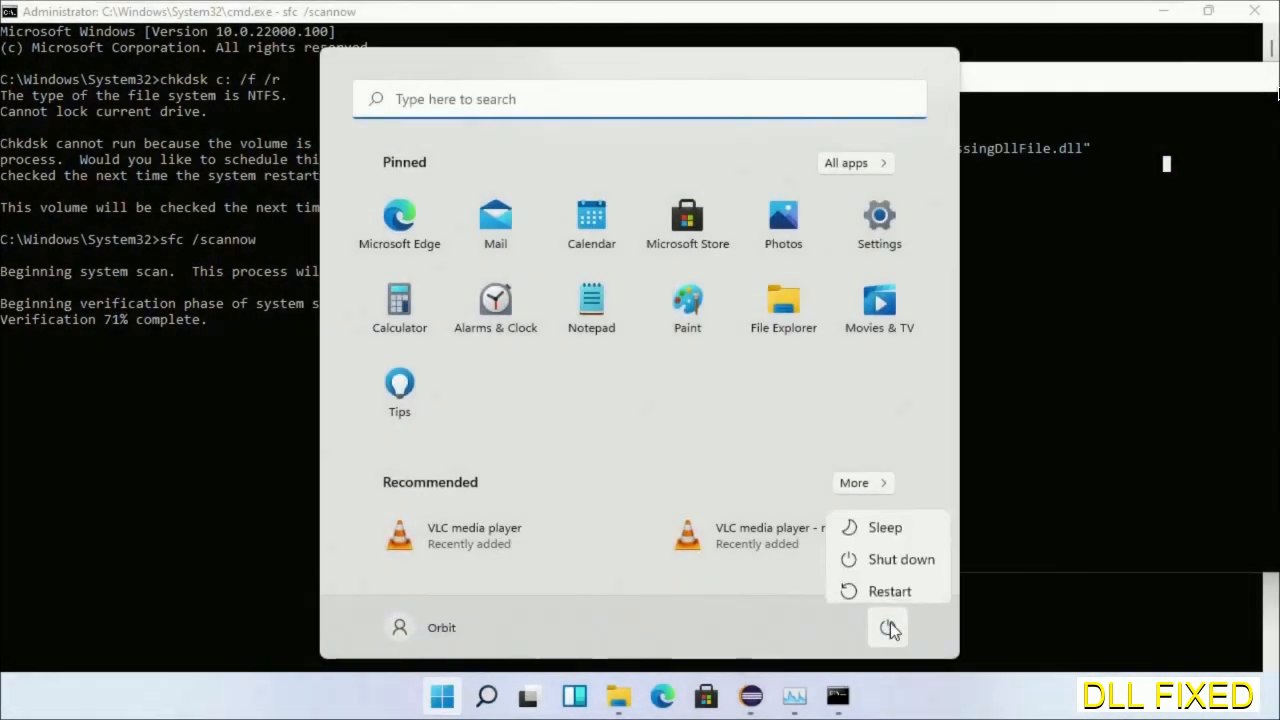